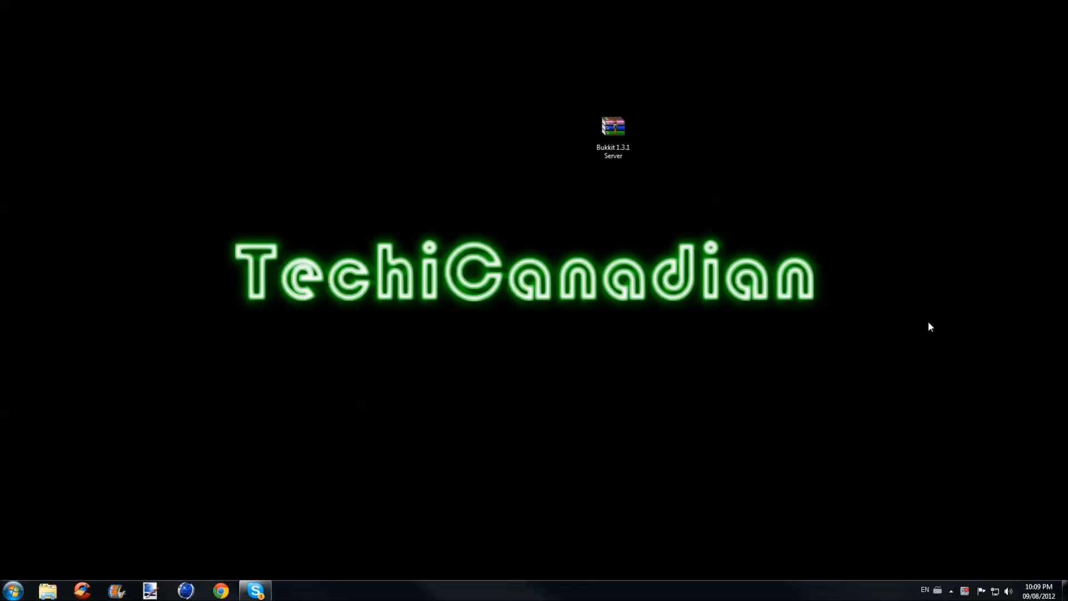
Drag the Bukkit 1.3.1 Server archive below the logo, nudge it, then place it just above
{"action": "left_click_drag", "start_coordinate": [613, 127], "coordinate": [519, 286]}
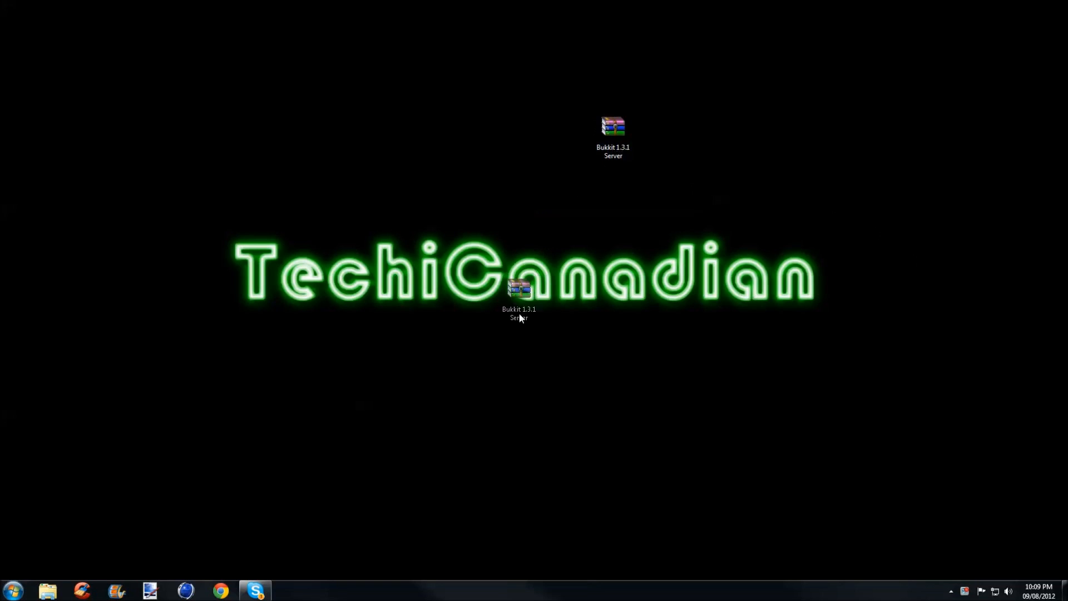
{"action": "left_click_drag", "start_coordinate": [519, 289], "coordinate": [486, 293]}
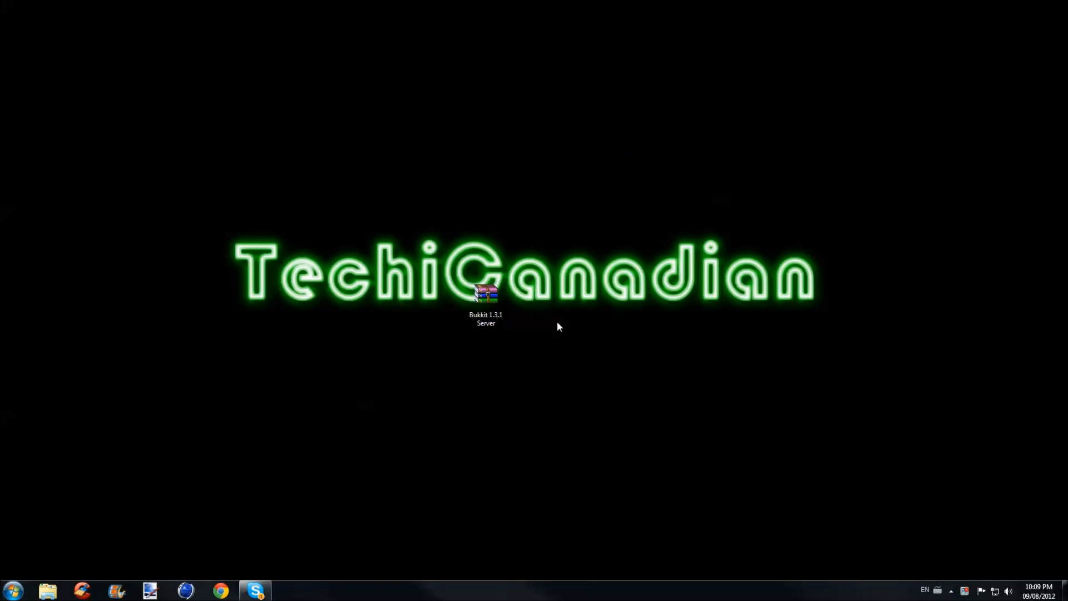
{"action": "left_click_drag", "start_coordinate": [486, 293], "coordinate": [528, 194]}
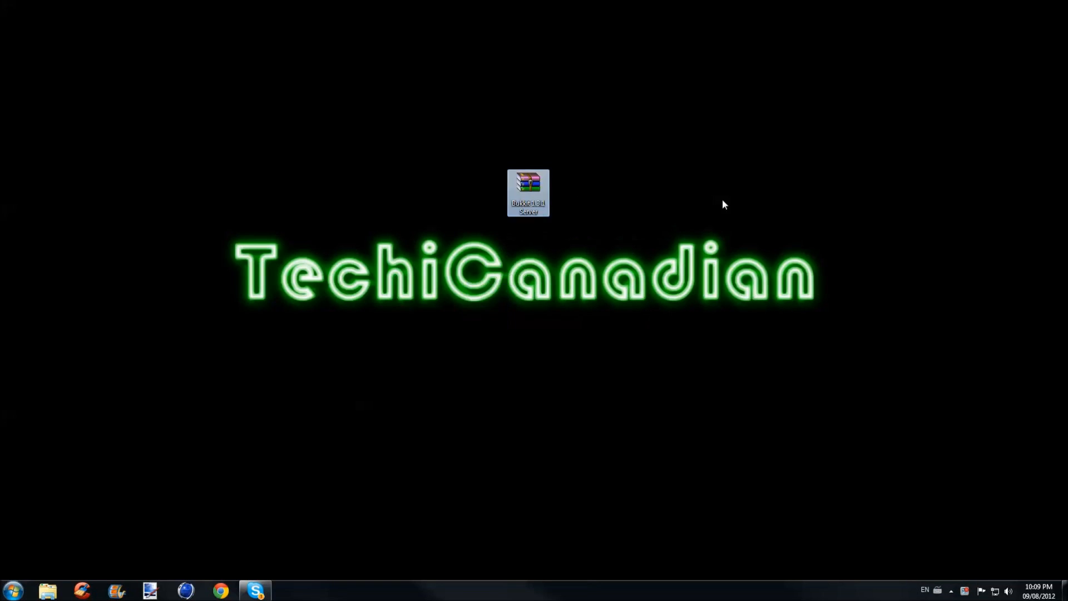
{"action": "mouse_move", "coordinate": [674, 90]}
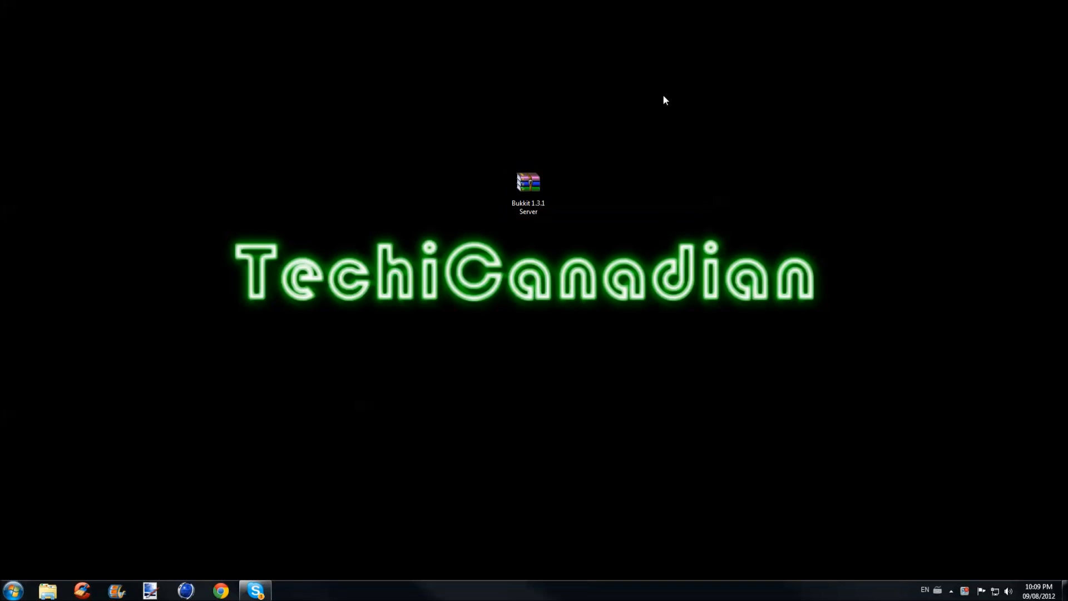
{"action": "mouse_move", "coordinate": [602, 5]}
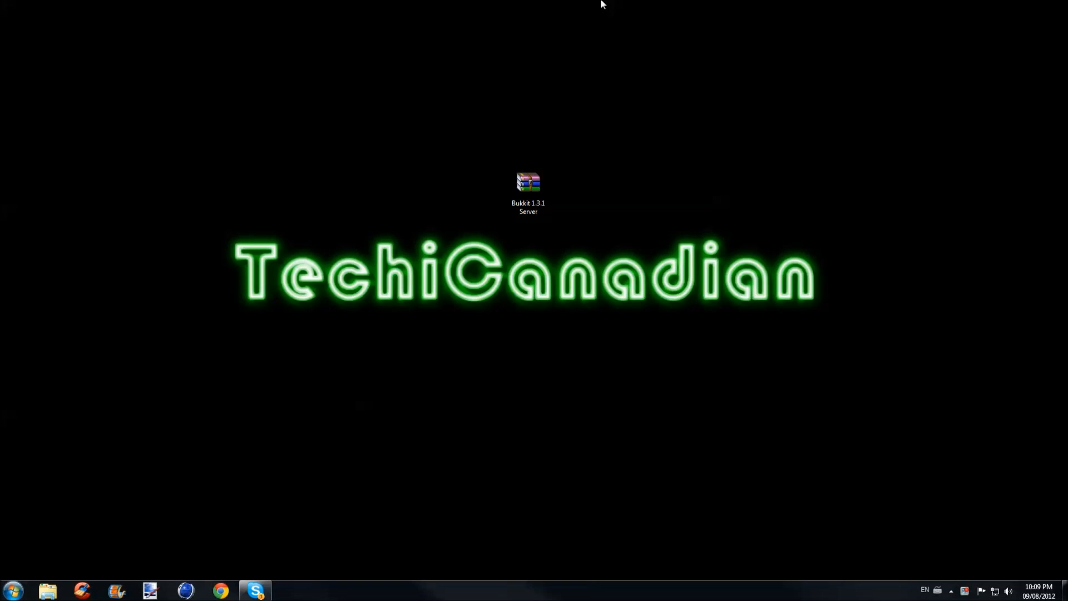
{"action": "mouse_move", "coordinate": [547, 228]}
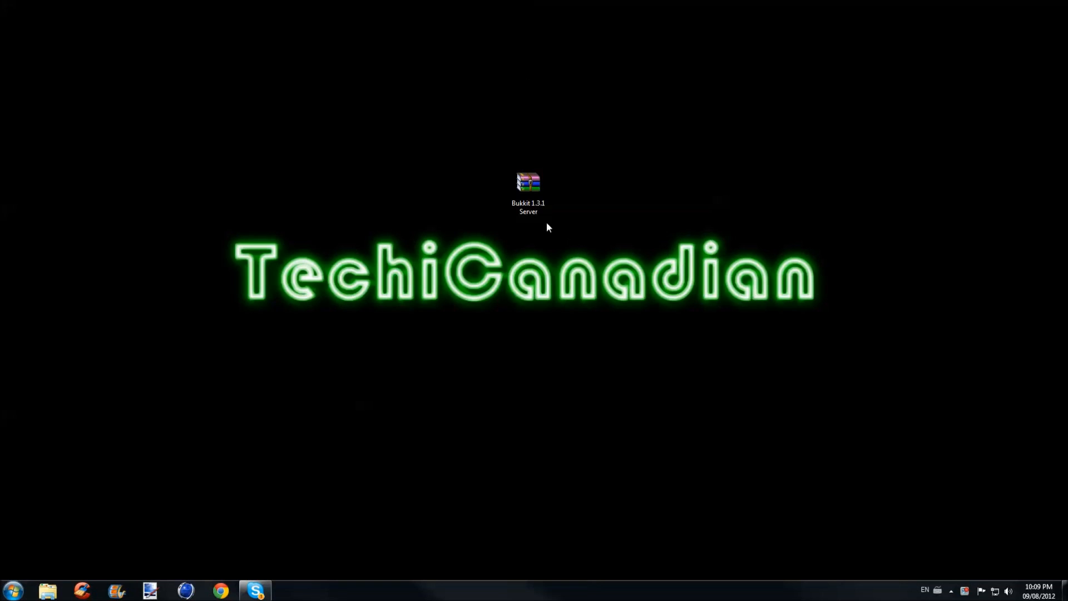
{"action": "mouse_move", "coordinate": [470, 155]}
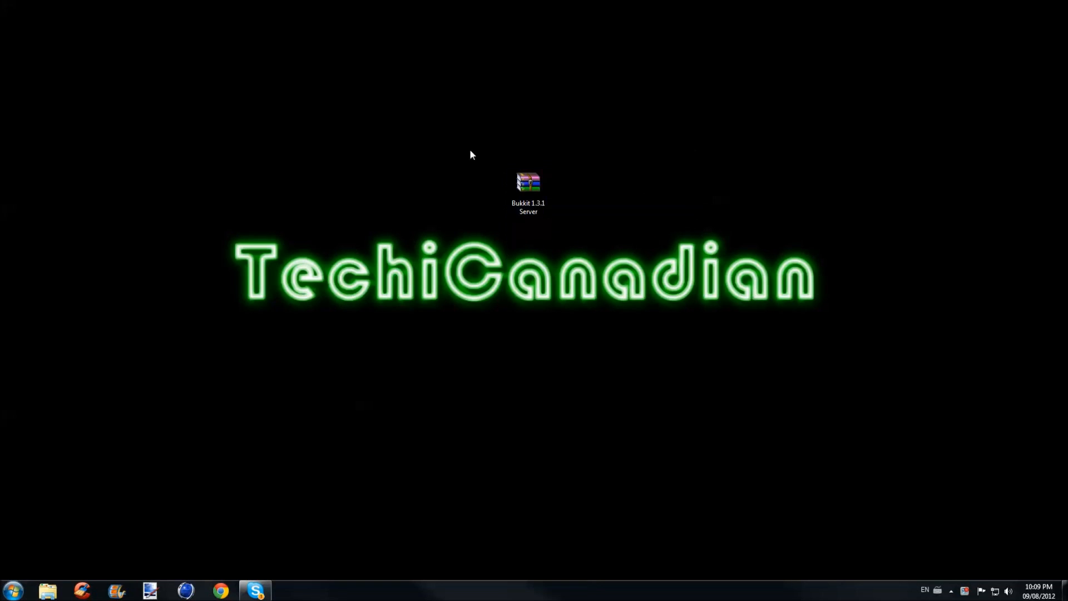
Extract the Bukkit 1.3.1 Server archive here and move the .rar to the top-right corner
{"action": "right_click", "coordinate": [528, 184]}
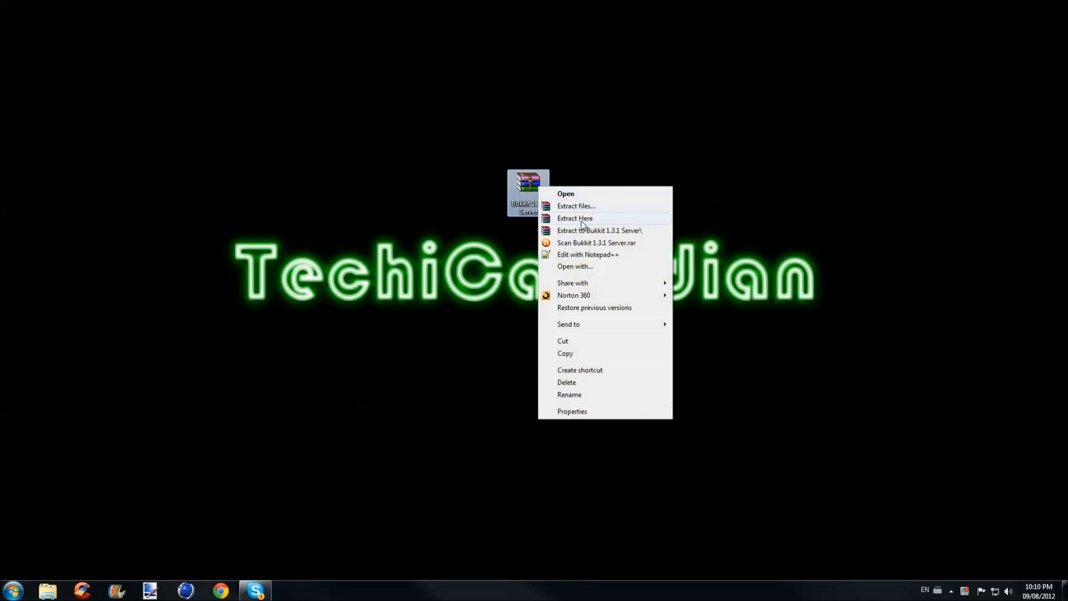
{"action": "left_click", "coordinate": [574, 218]}
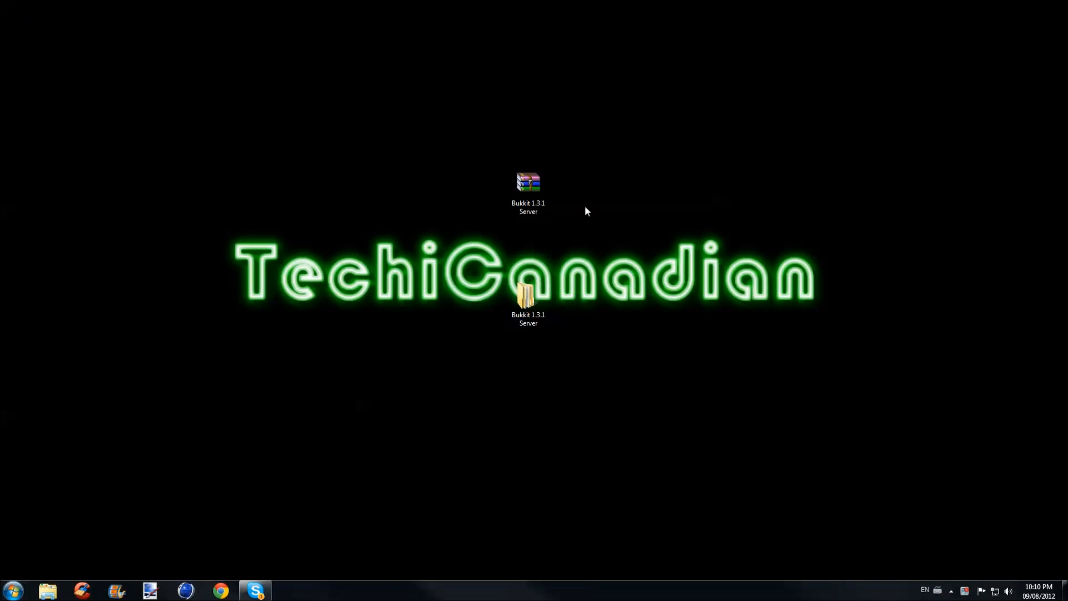
{"action": "left_click_drag", "start_coordinate": [528, 183], "coordinate": [1037, 17]}
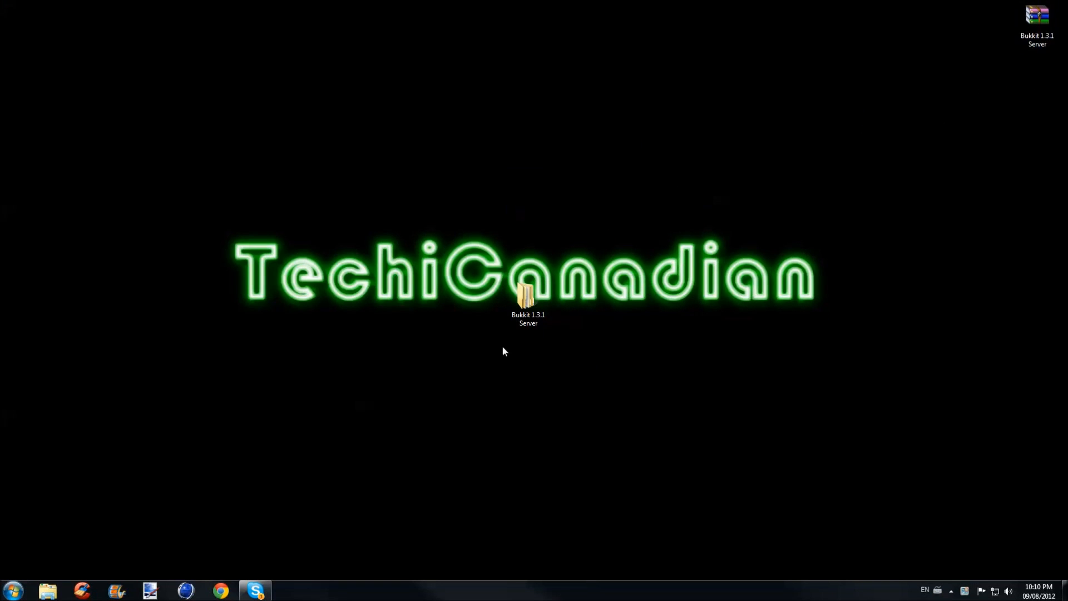
Open the extracted Bukkit 1.3.1 Server folder and its Install These First subfolder
{"action": "double_click", "coordinate": [528, 296]}
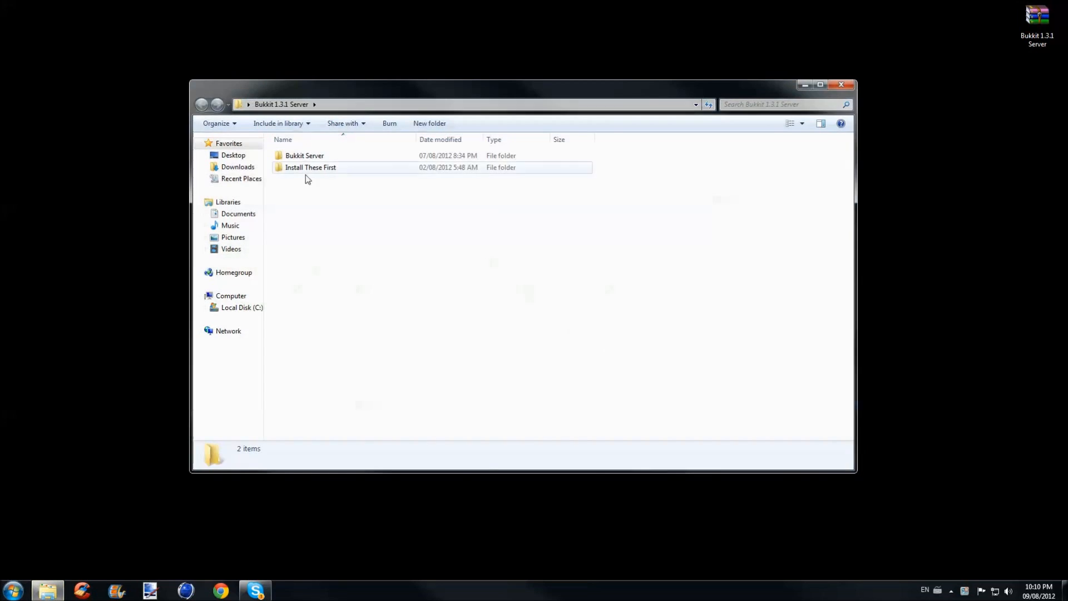
{"action": "mouse_move", "coordinate": [310, 168]}
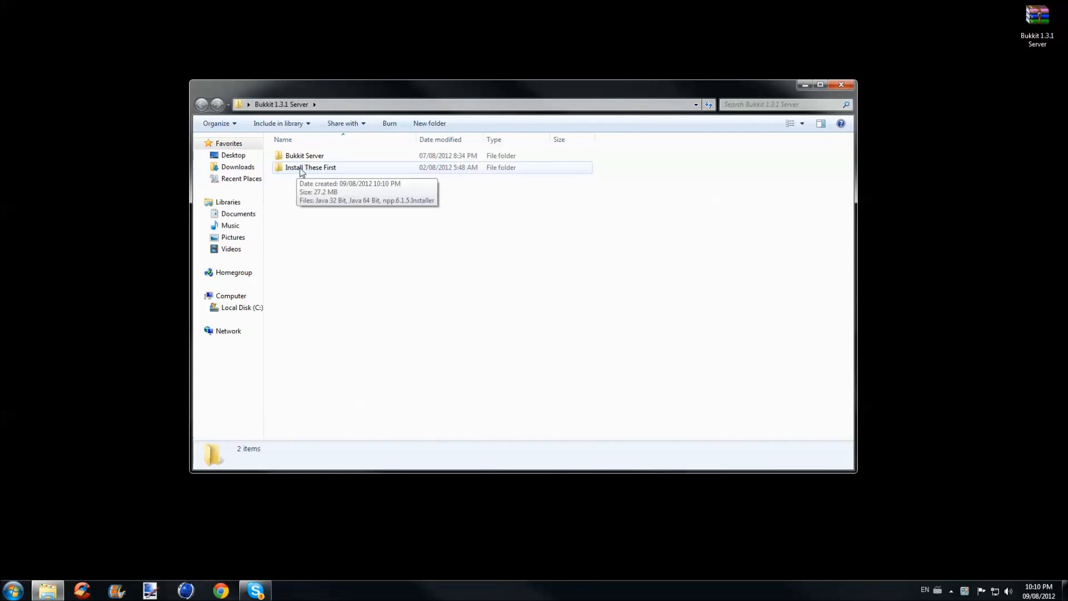
{"action": "left_click", "coordinate": [310, 167]}
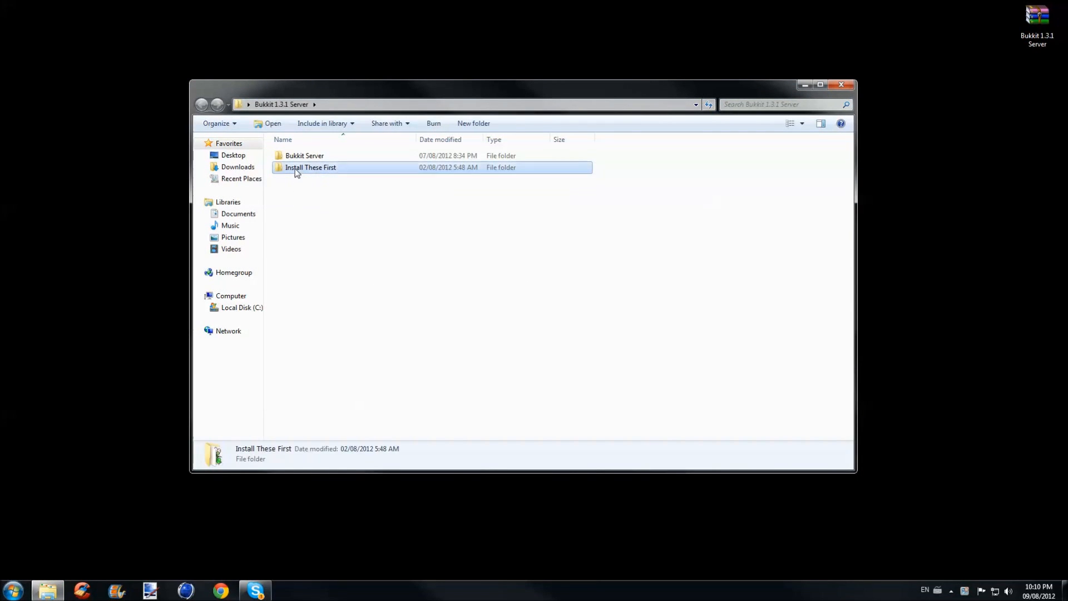
{"action": "double_click", "coordinate": [310, 167]}
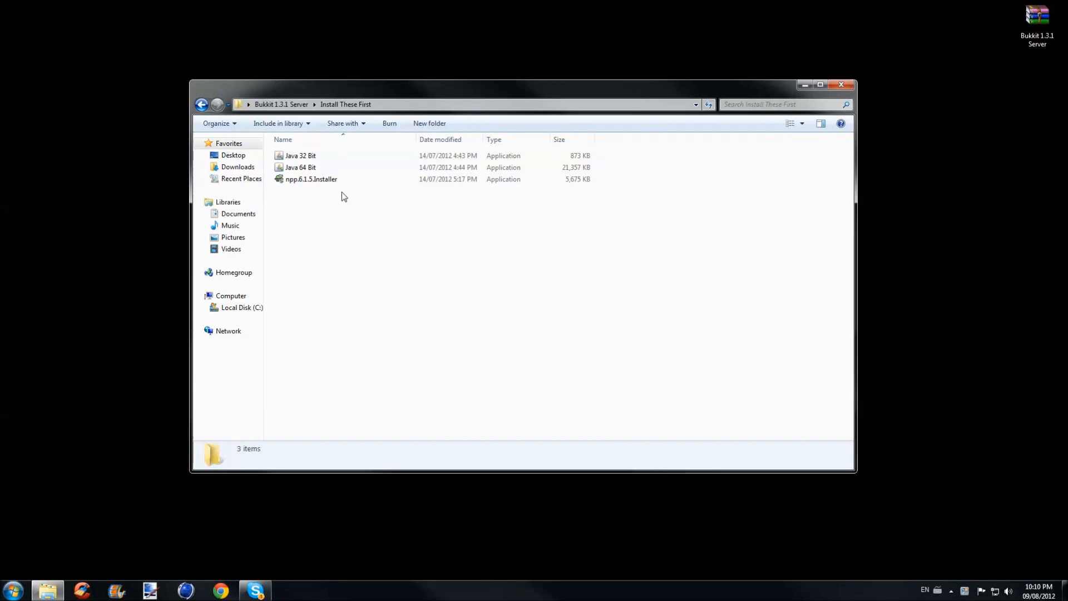
{"action": "mouse_move", "coordinate": [602, 177]}
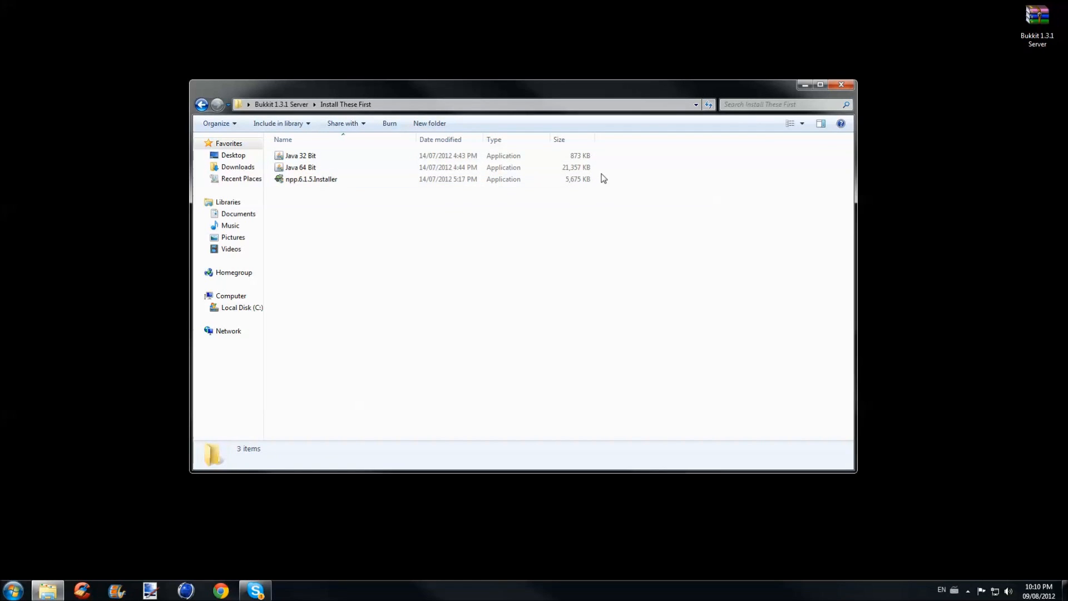
{"action": "left_click", "coordinate": [301, 155]}
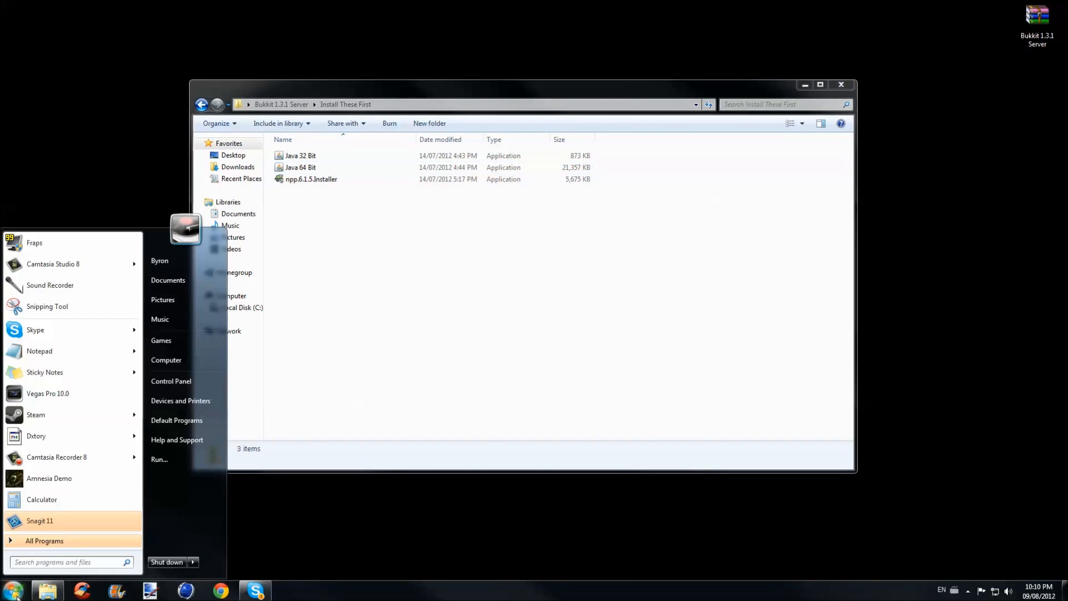
Pick an option from the Start menu Computer entry's context menu
{"action": "right_click", "coordinate": [166, 360]}
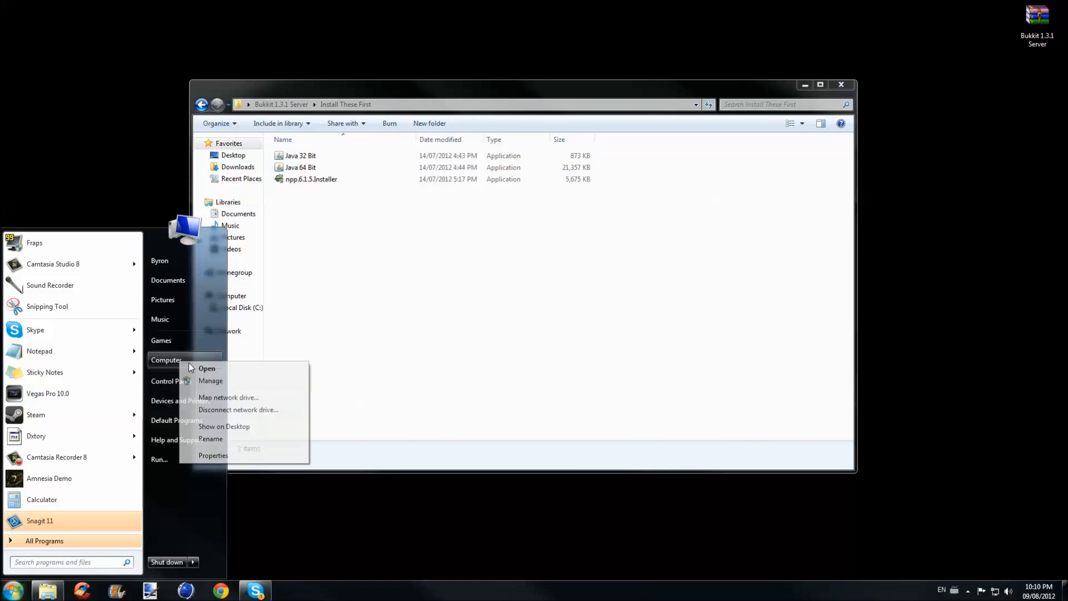
{"action": "left_click", "coordinate": [214, 455]}
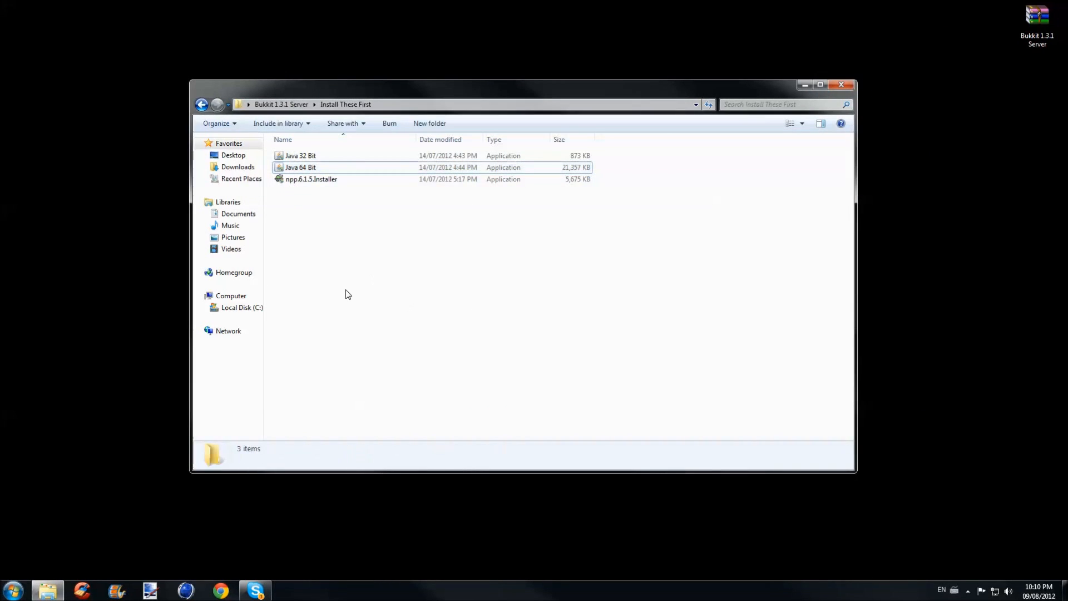
{"action": "mouse_move", "coordinate": [334, 276]}
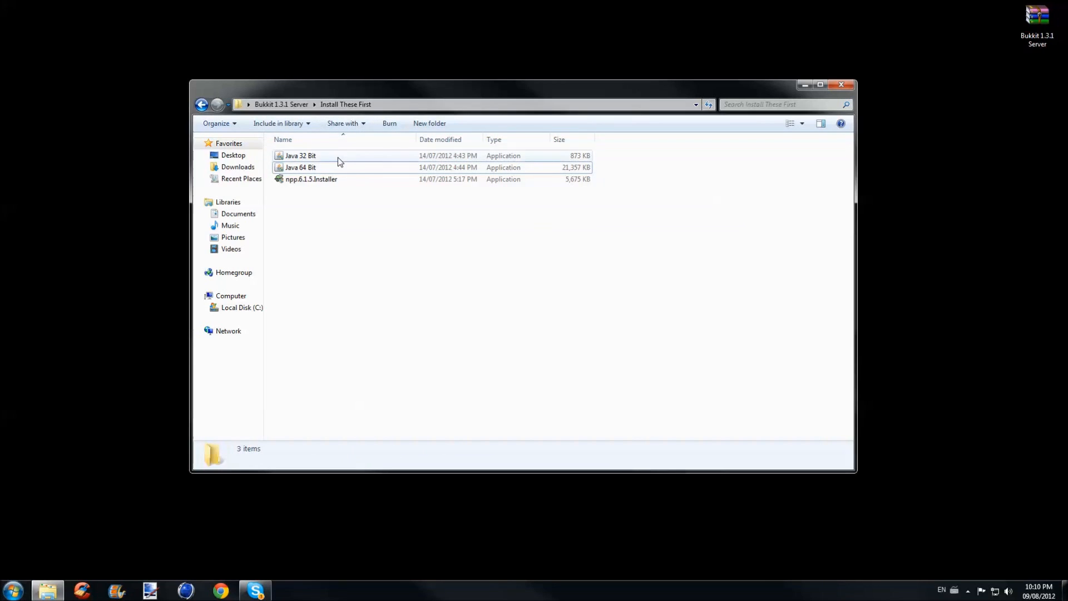
Select the Java 32 Bit installer in the Install These First folder
{"action": "left_click", "coordinate": [300, 167]}
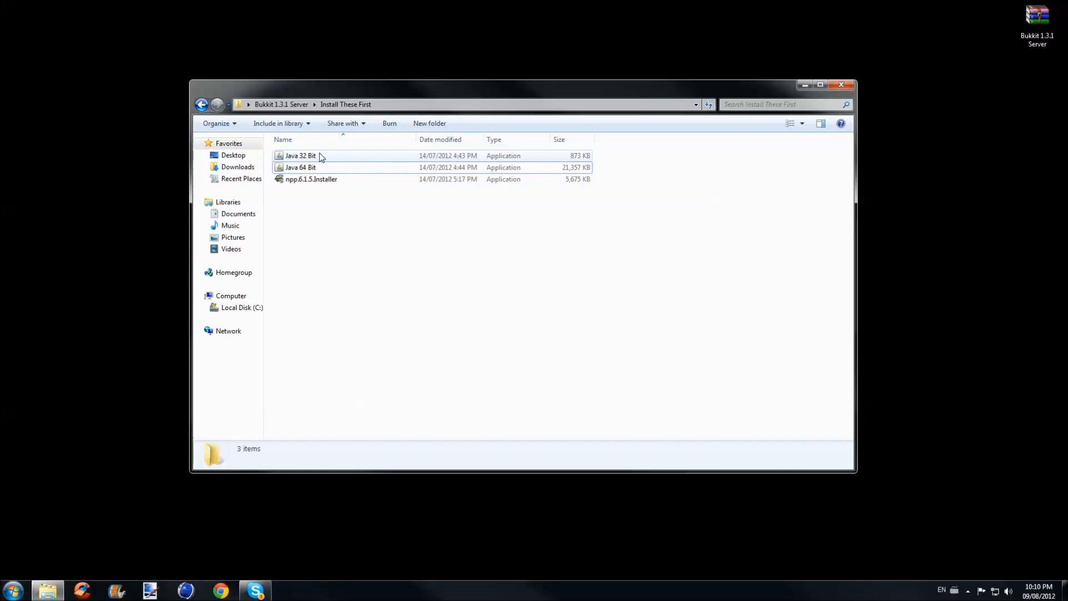
{"action": "mouse_move", "coordinate": [300, 156]}
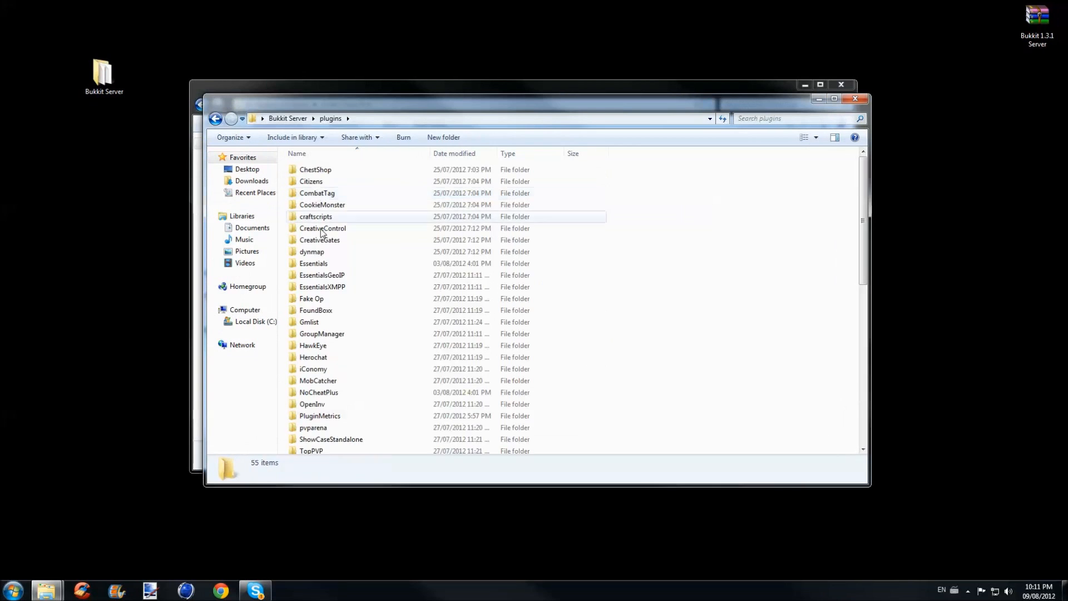
Open the GroupManager plugin folder, then open and close the groups.yml file
{"action": "double_click", "coordinate": [322, 333]}
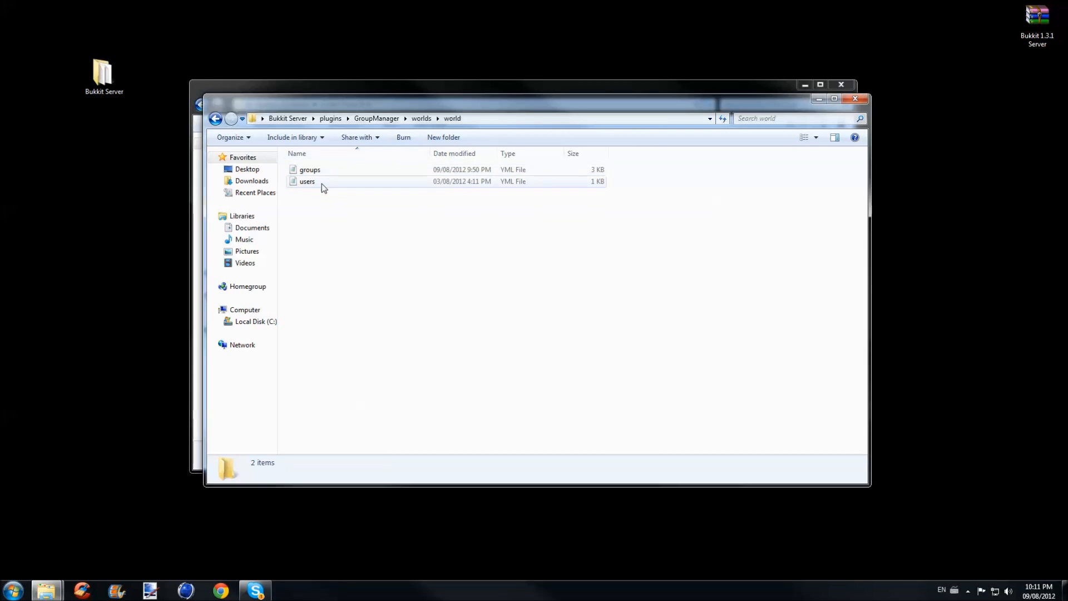
{"action": "left_click", "coordinate": [309, 170]}
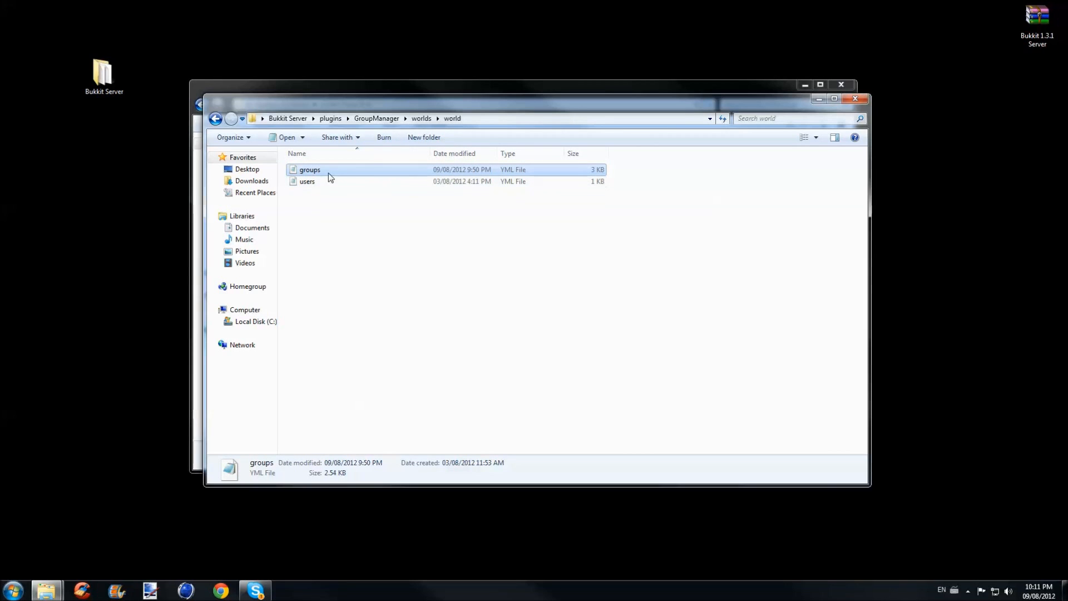
{"action": "double_click", "coordinate": [309, 170]}
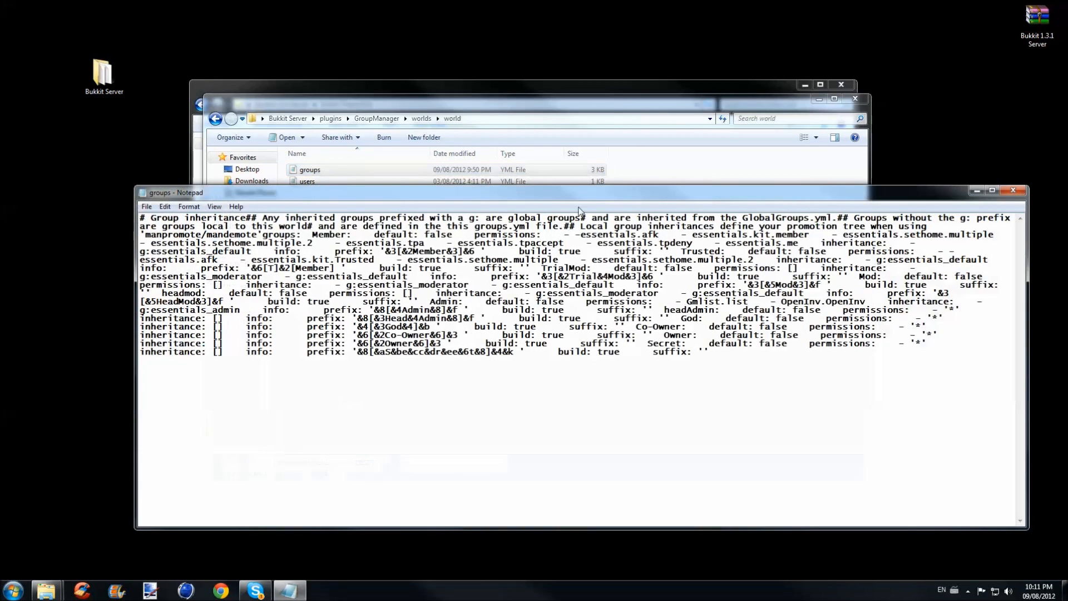
{"action": "left_click", "coordinate": [1015, 191]}
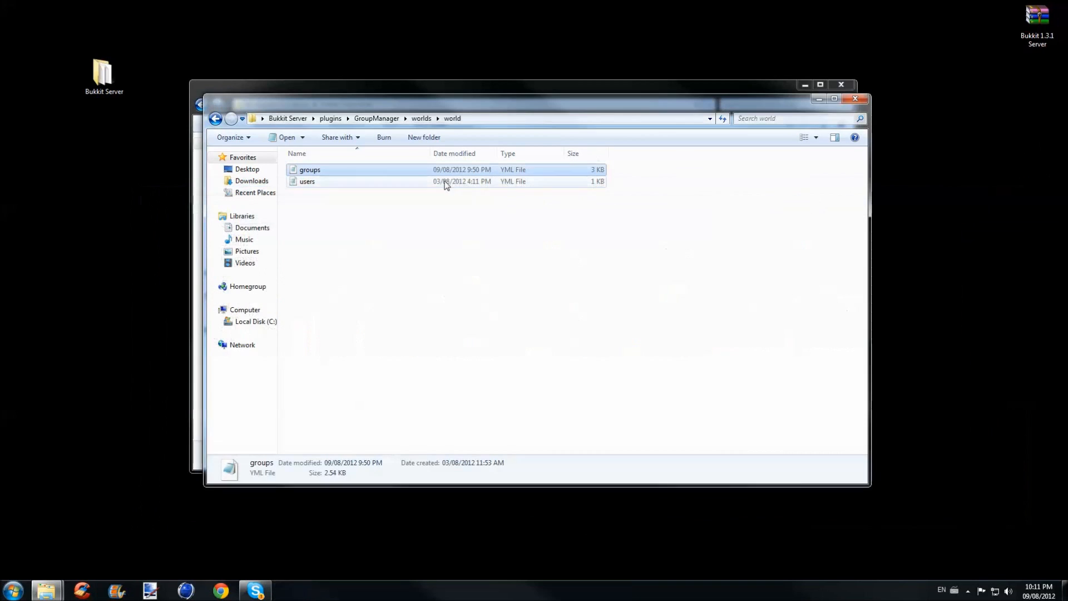
Open groups.yml in Notepad++ and scroll down through its contents
{"action": "right_click", "coordinate": [310, 170]}
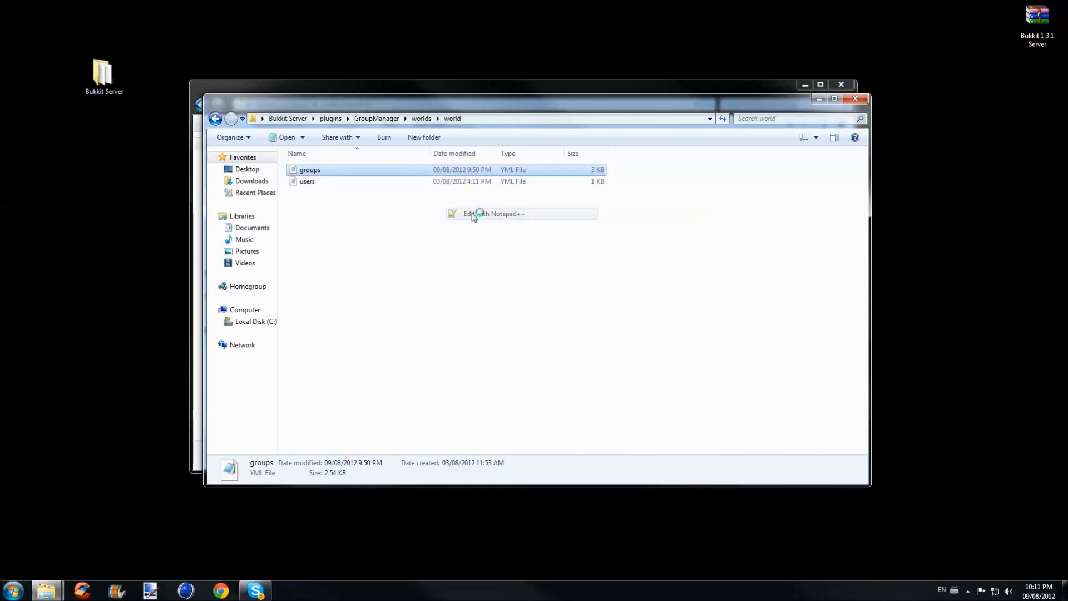
{"action": "left_click", "coordinate": [494, 214]}
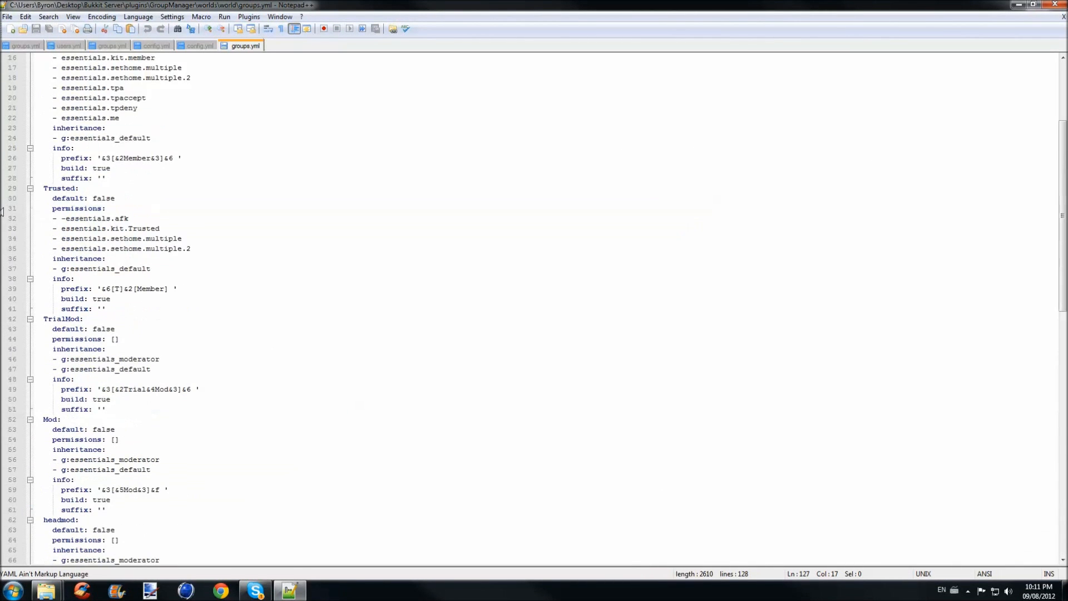
{"action": "scroll", "scroll_direction": "down", "scroll_amount": 3}
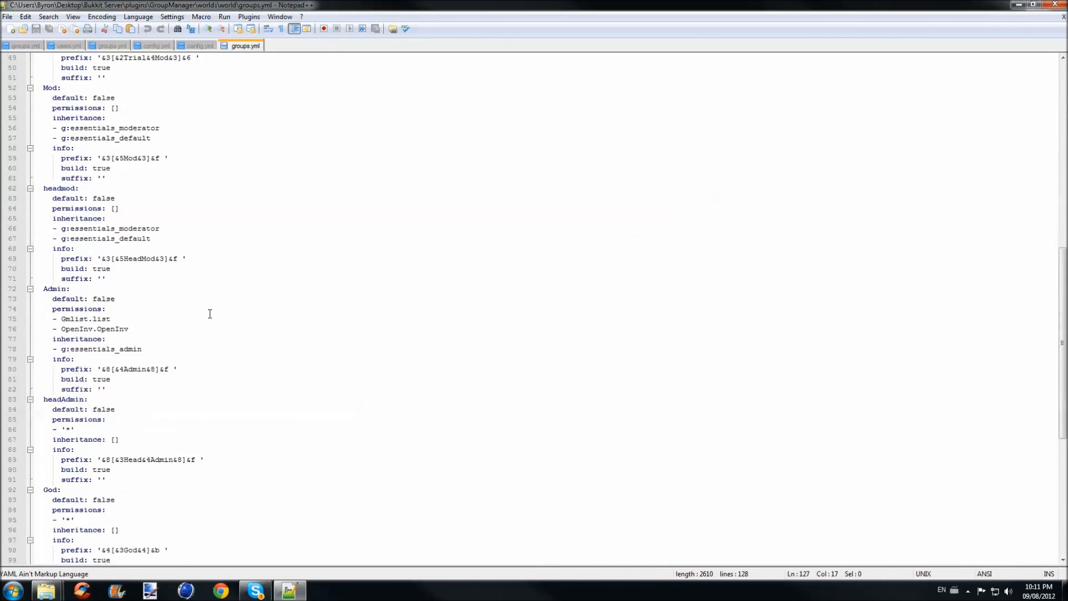
{"action": "scroll", "scroll_direction": "down", "scroll_amount": 3}
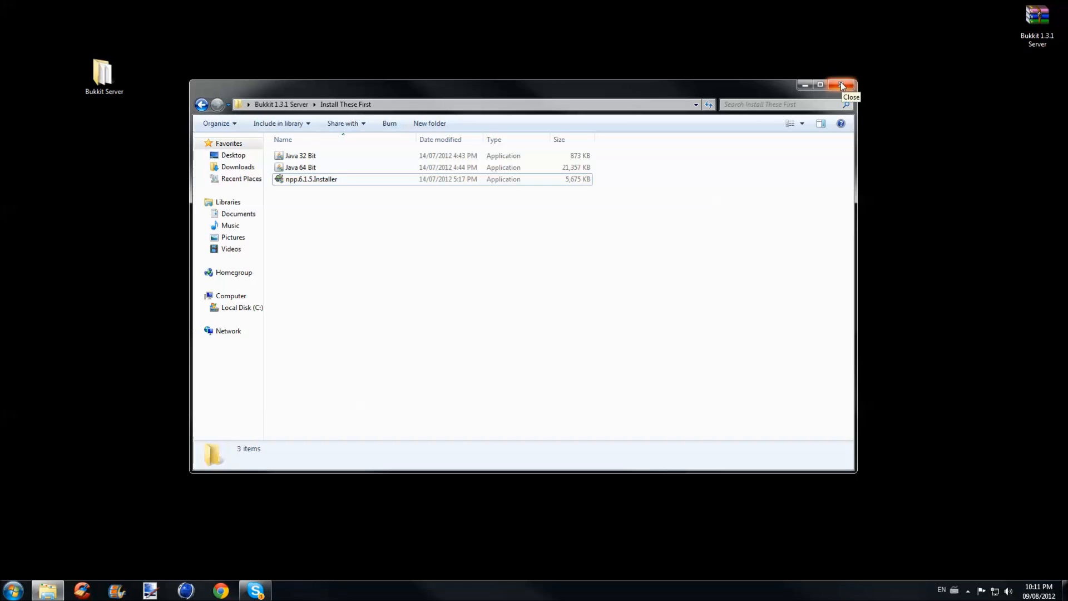
{"action": "mouse_move", "coordinate": [822, 84]}
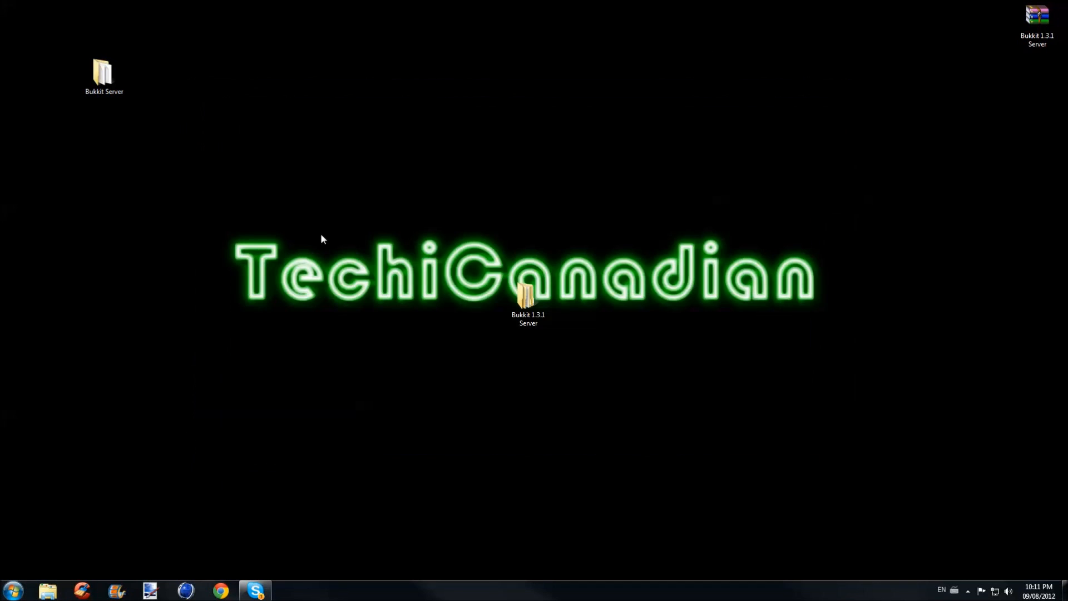
Rename the Bukkit Server folder to Test, drag it to the desktop, and close the window
{"action": "double_click", "coordinate": [528, 300]}
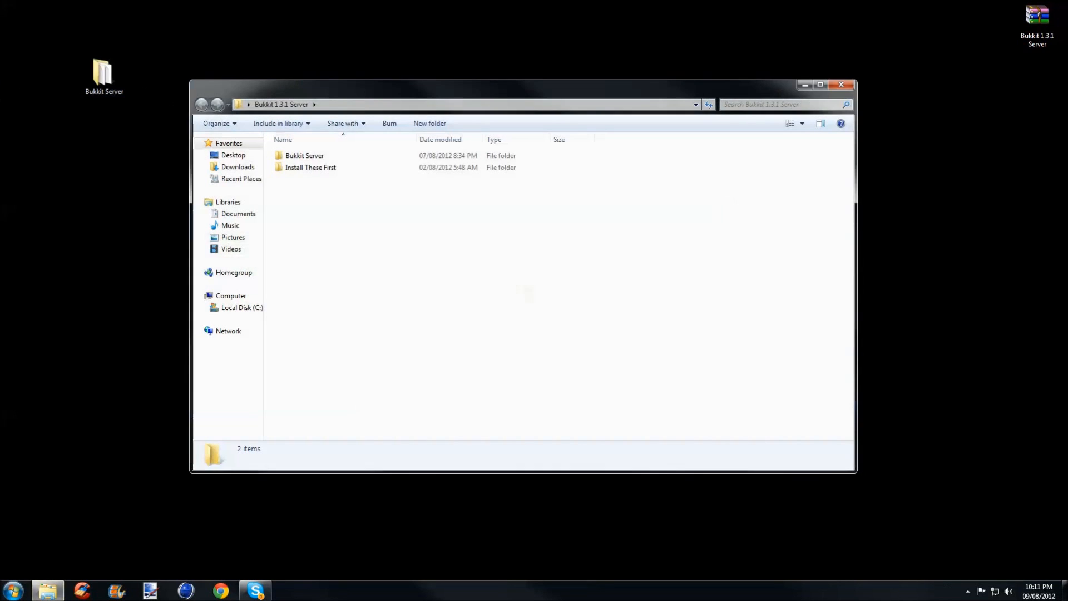
{"action": "left_click", "coordinate": [304, 155]}
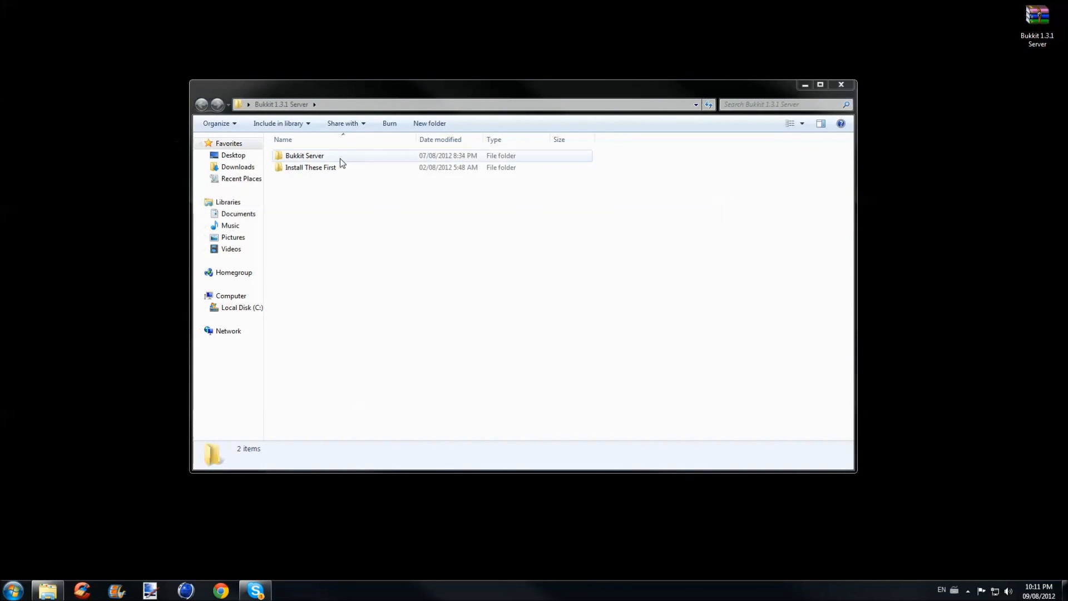
{"action": "right_click", "coordinate": [304, 155]}
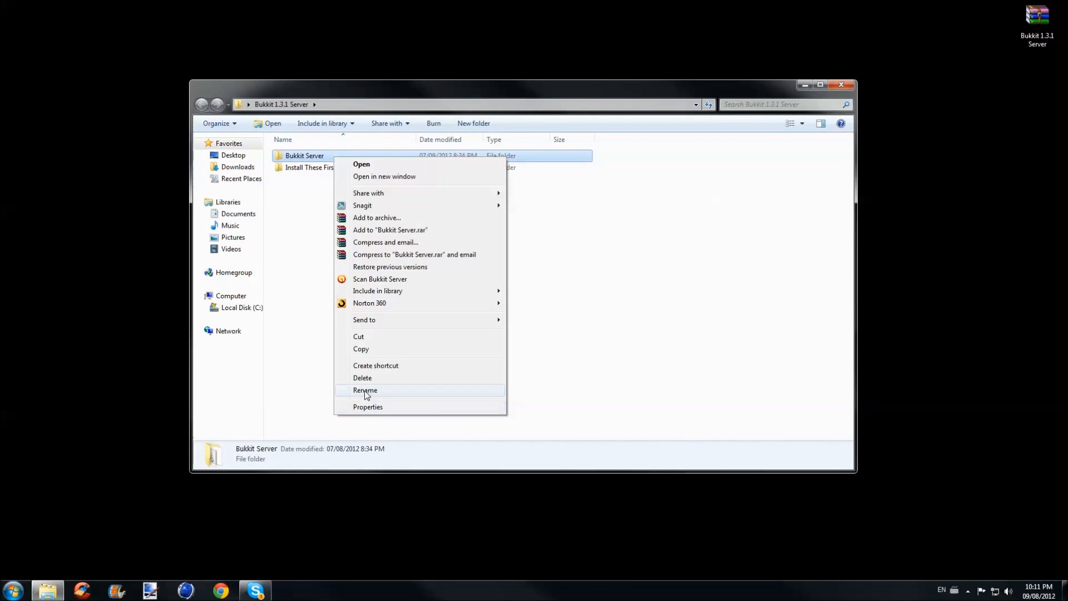
{"action": "left_click", "coordinate": [365, 390]}
{"action": "type", "text": "Test"}
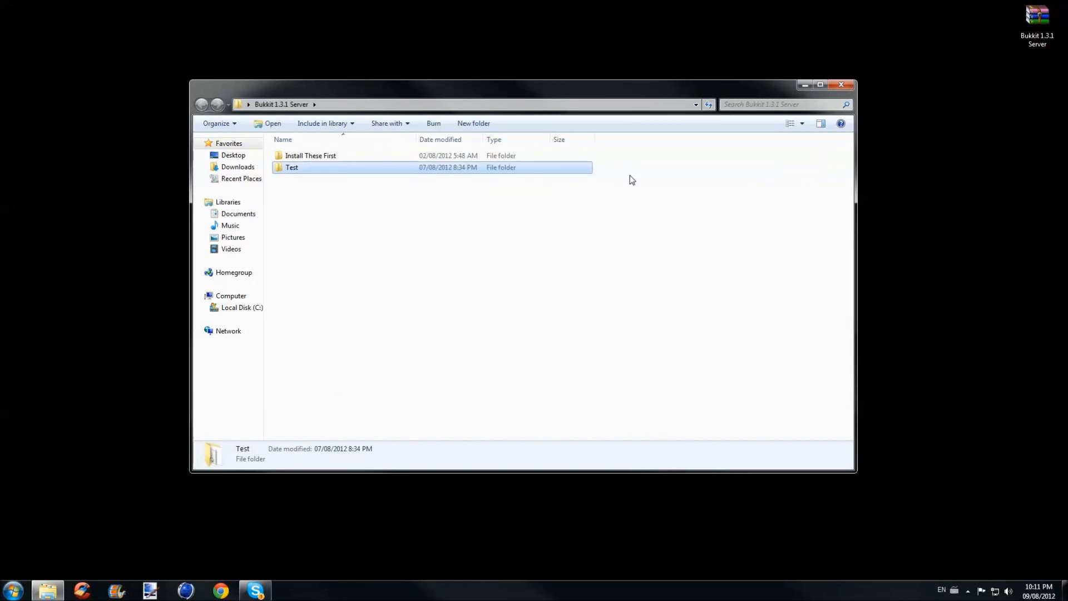
{"action": "left_click_drag", "start_coordinate": [291, 166], "coordinate": [911, 244]}
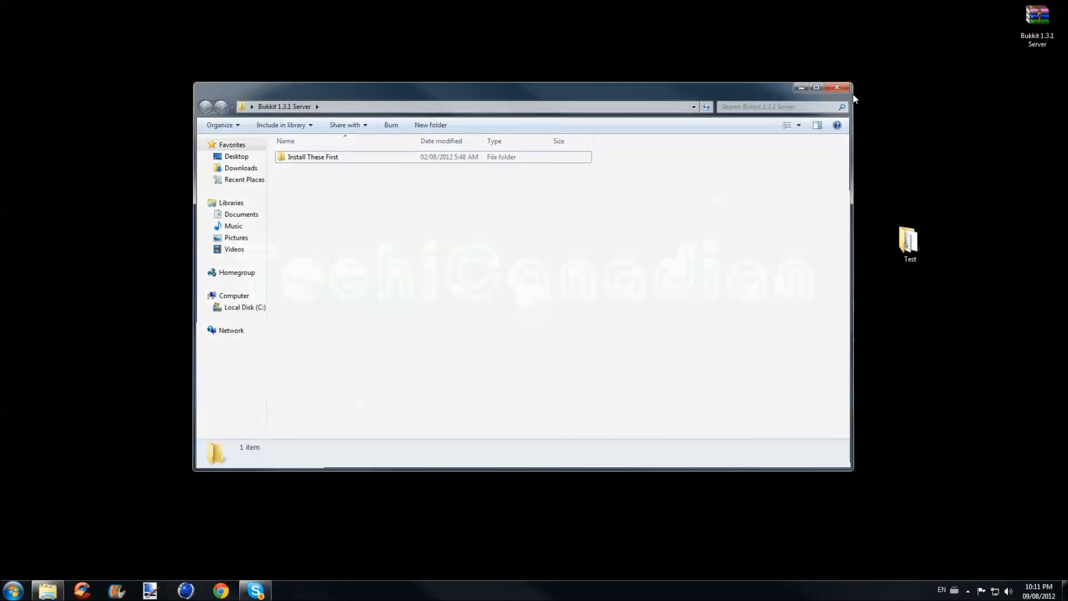
{"action": "left_click", "coordinate": [838, 87]}
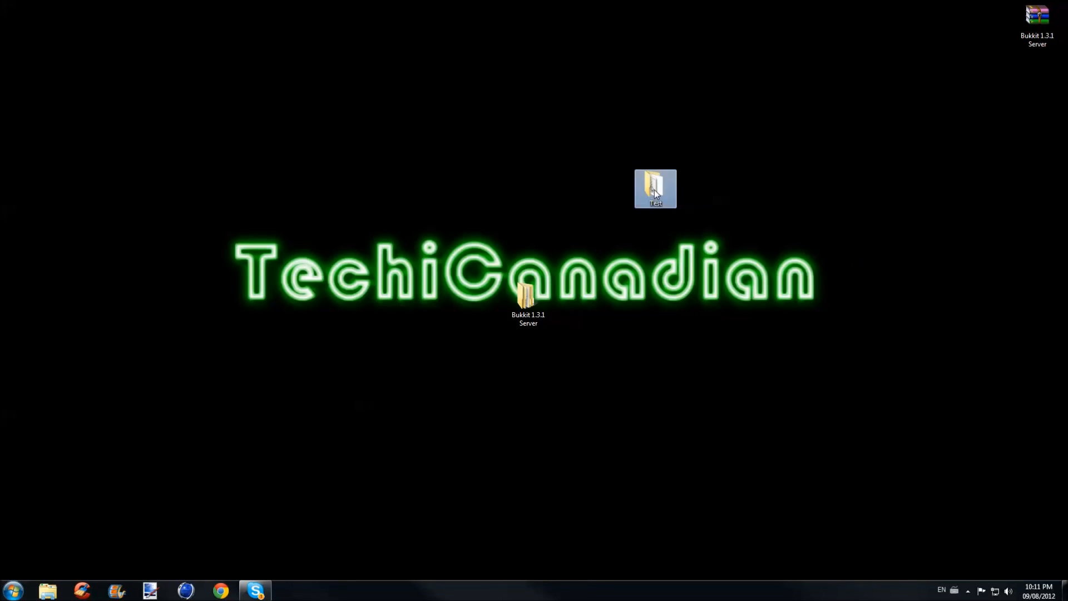
Open startserver.bat from the Test folder for editing in Notepad
{"action": "double_click", "coordinate": [655, 188]}
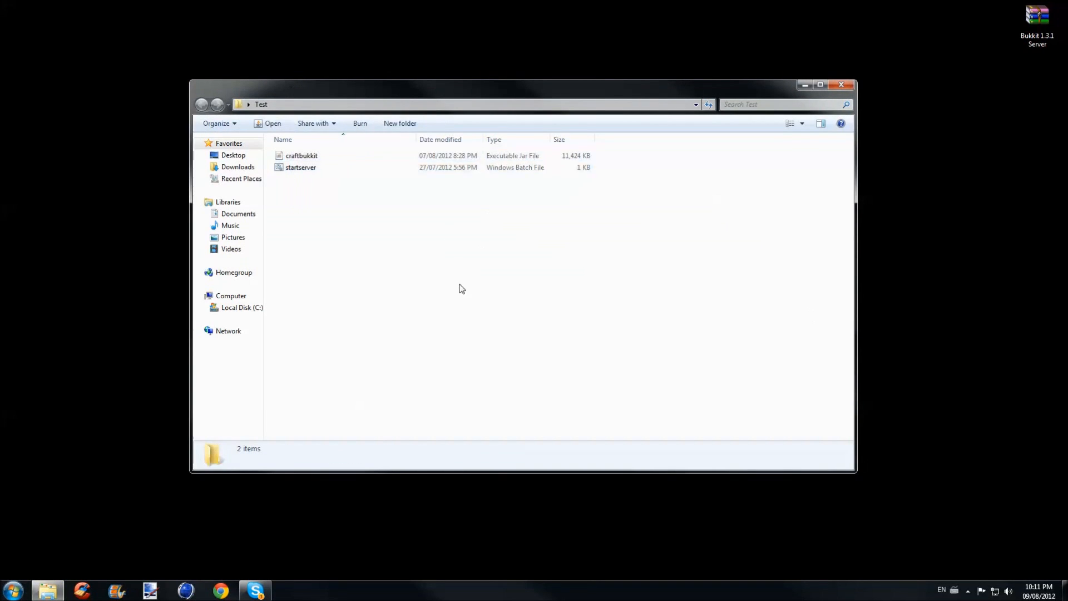
{"action": "left_click", "coordinate": [301, 167]}
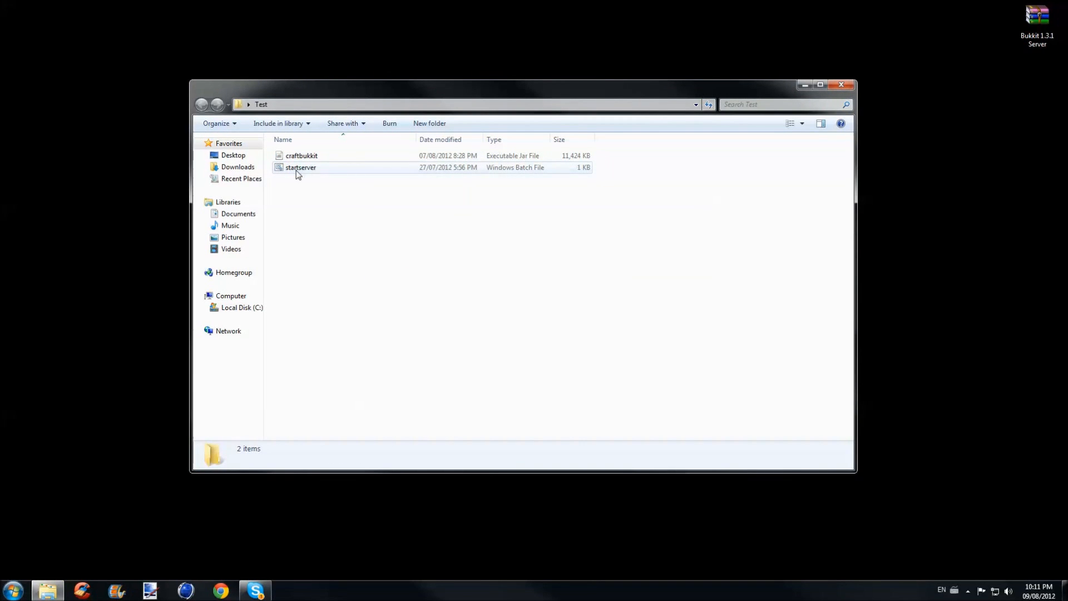
{"action": "right_click", "coordinate": [301, 167]}
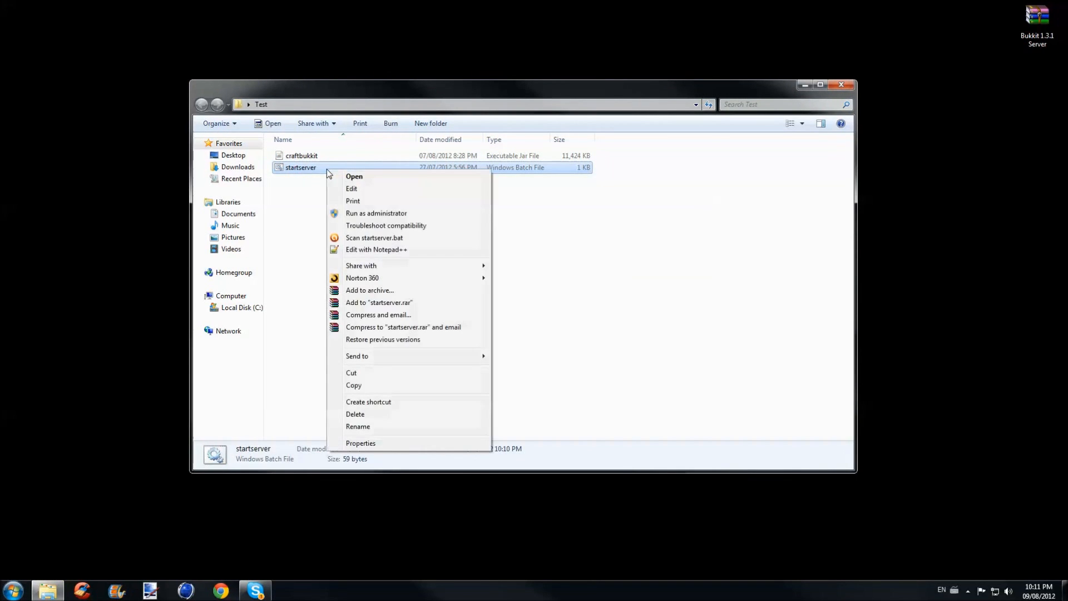
{"action": "left_click", "coordinate": [352, 188]}
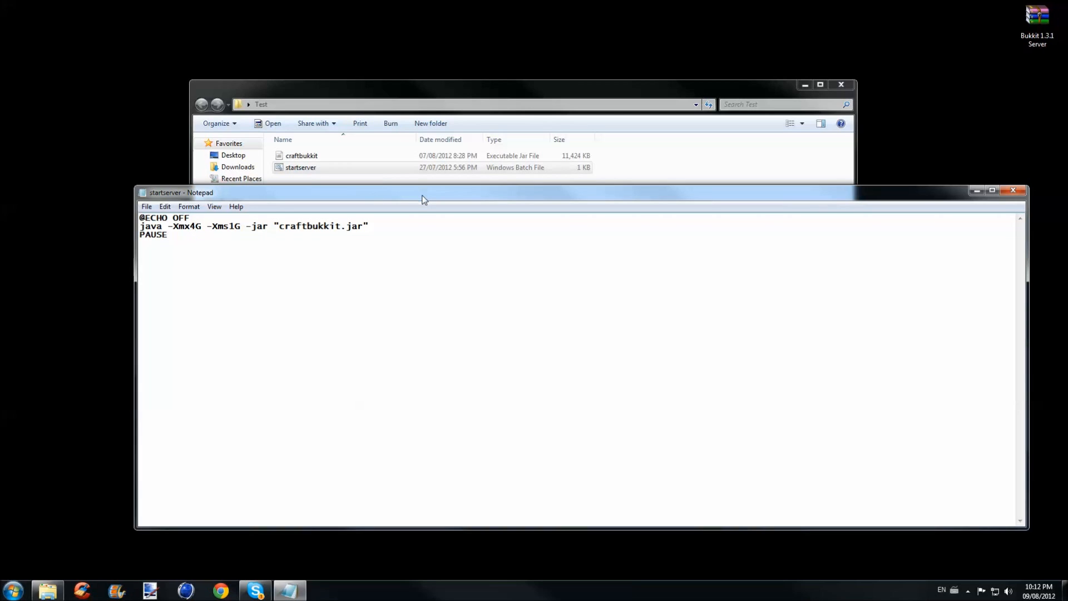
Change the maximum memory from -Xmx4G to -Xmx2G, save, and close Notepad
{"action": "key", "text": "Backspace"}
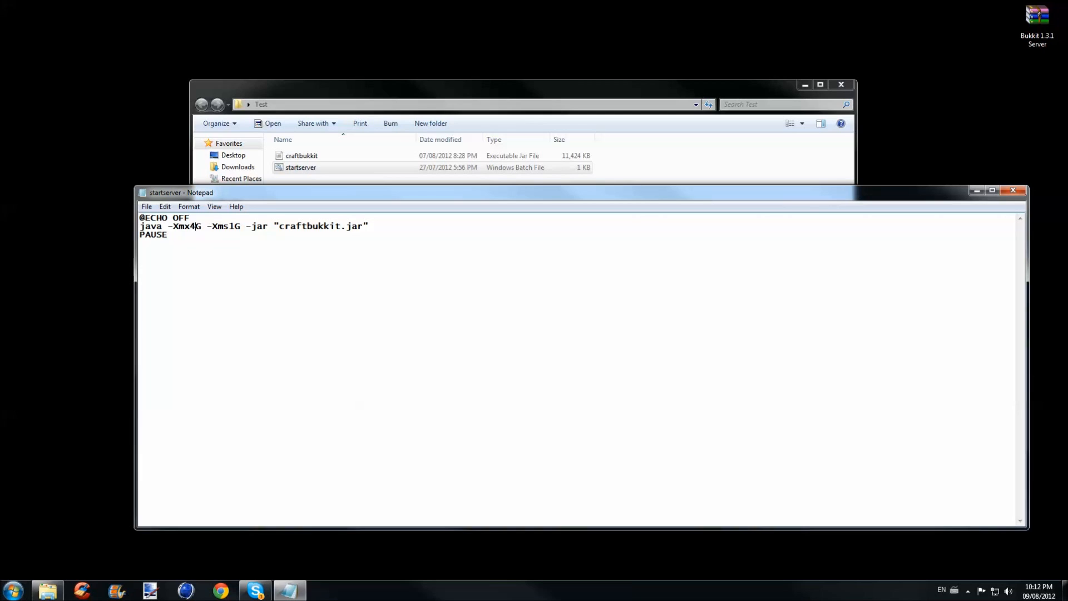
{"action": "left_click", "coordinate": [246, 225]}
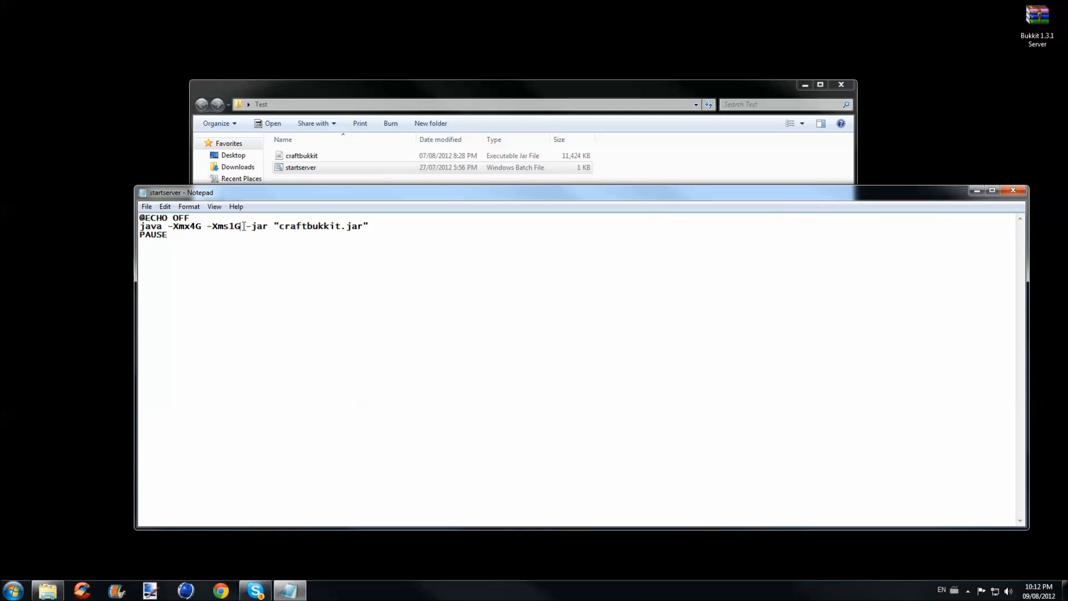
{"action": "type", "text": "2"}
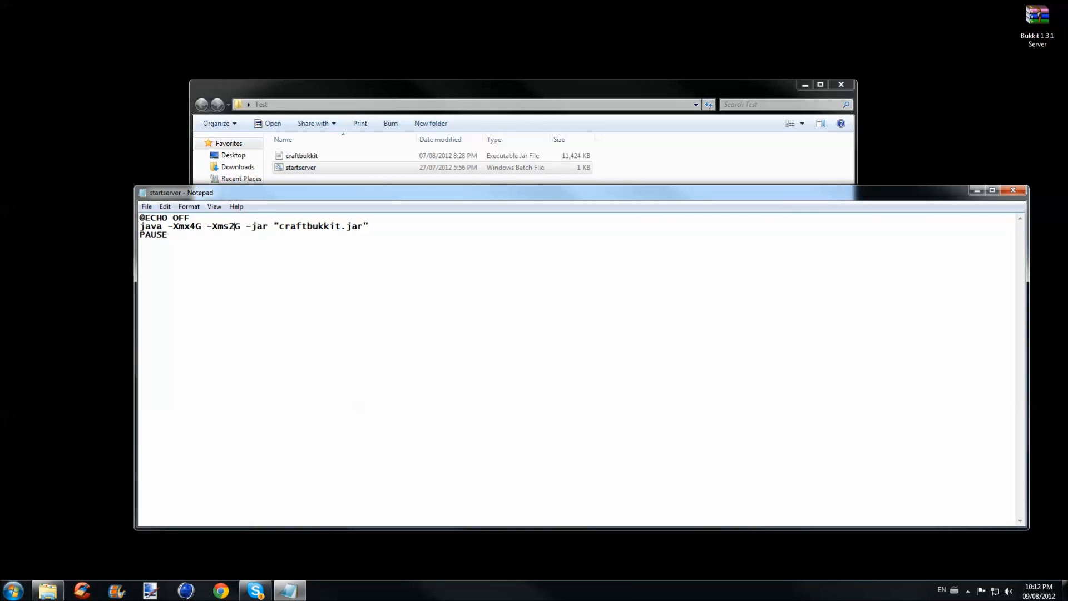
{"action": "key", "text": "Backspace"}
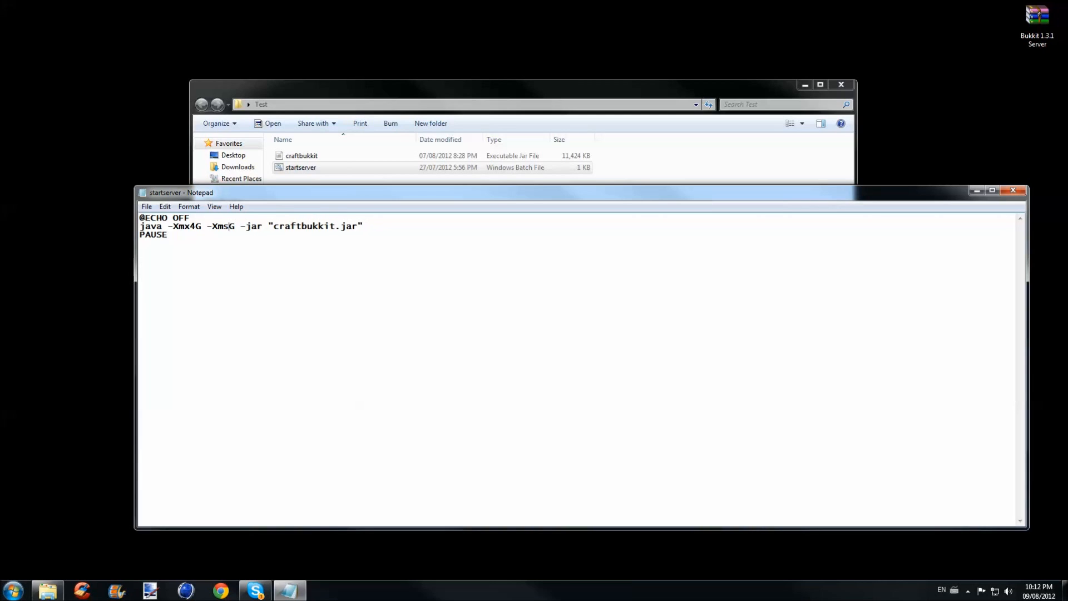
{"action": "type", "text": "2"}
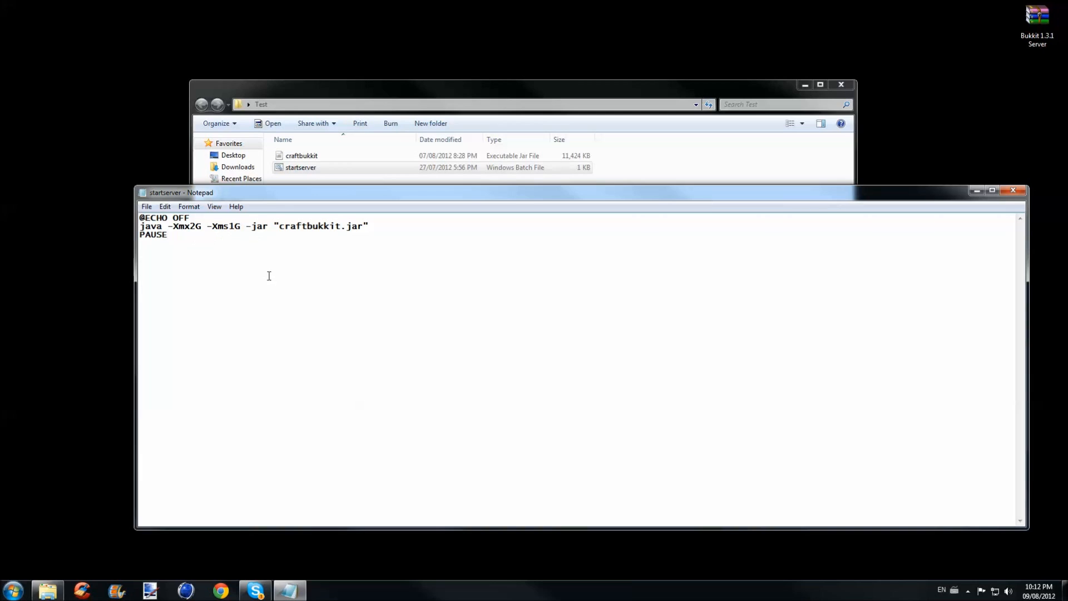
{"action": "mouse_move", "coordinate": [227, 231]}
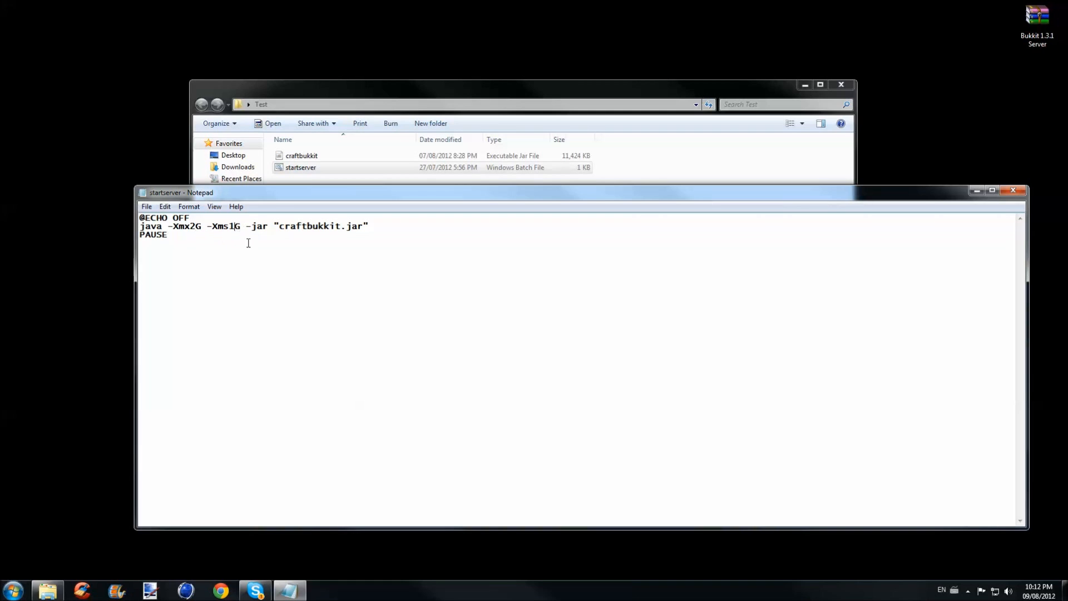
{"action": "left_click", "coordinate": [147, 206]}
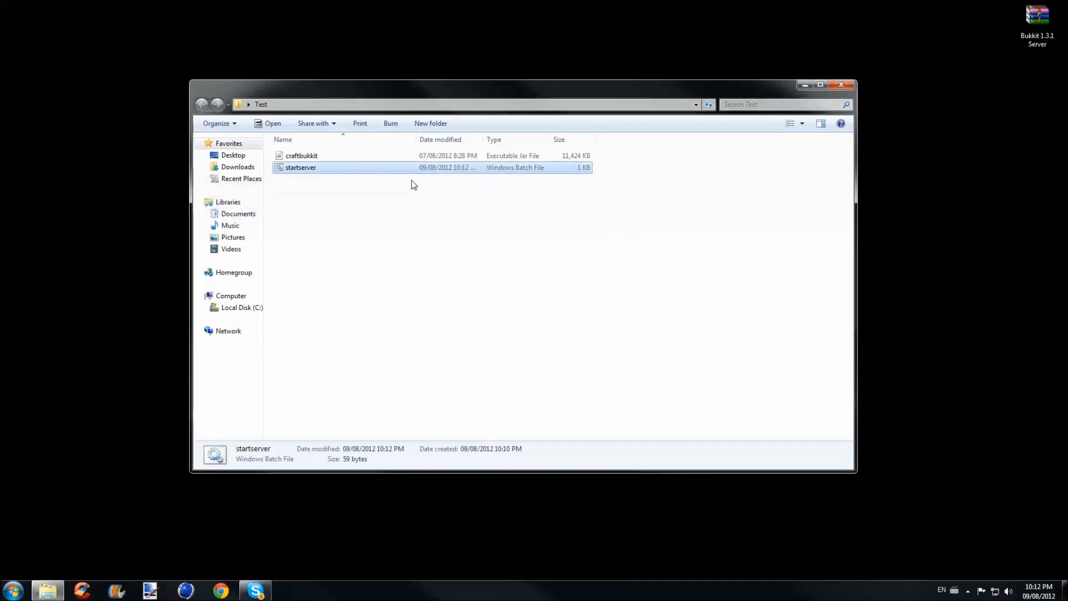
Run startserver.bat to launch the Bukkit server console
{"action": "double_click", "coordinate": [301, 167]}
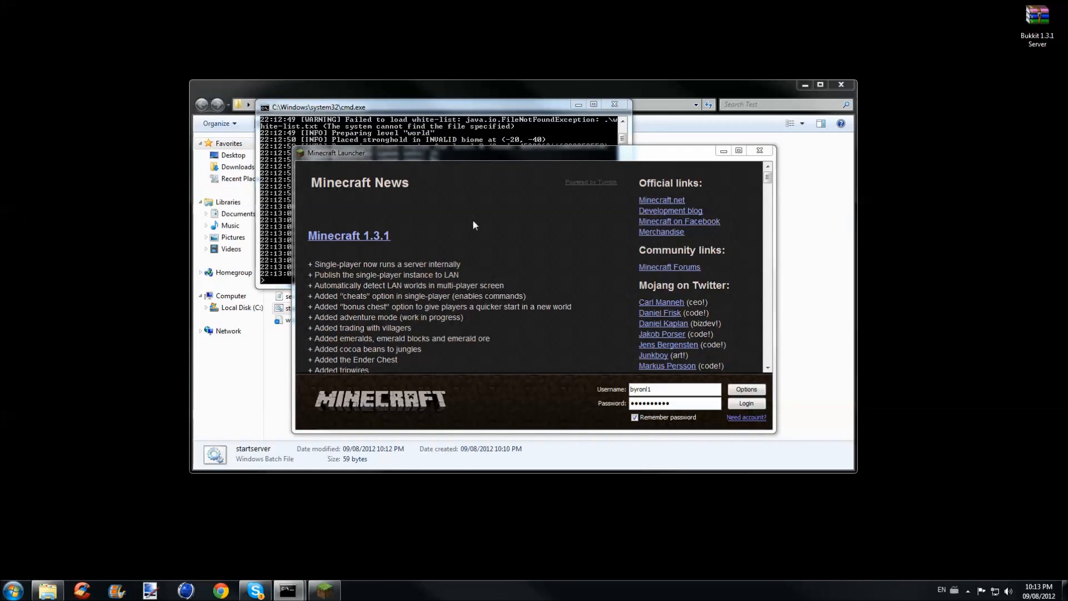
Log in as byronl1, enlarge the game window, and join the local server via Multiplayer
{"action": "left_click", "coordinate": [746, 403]}
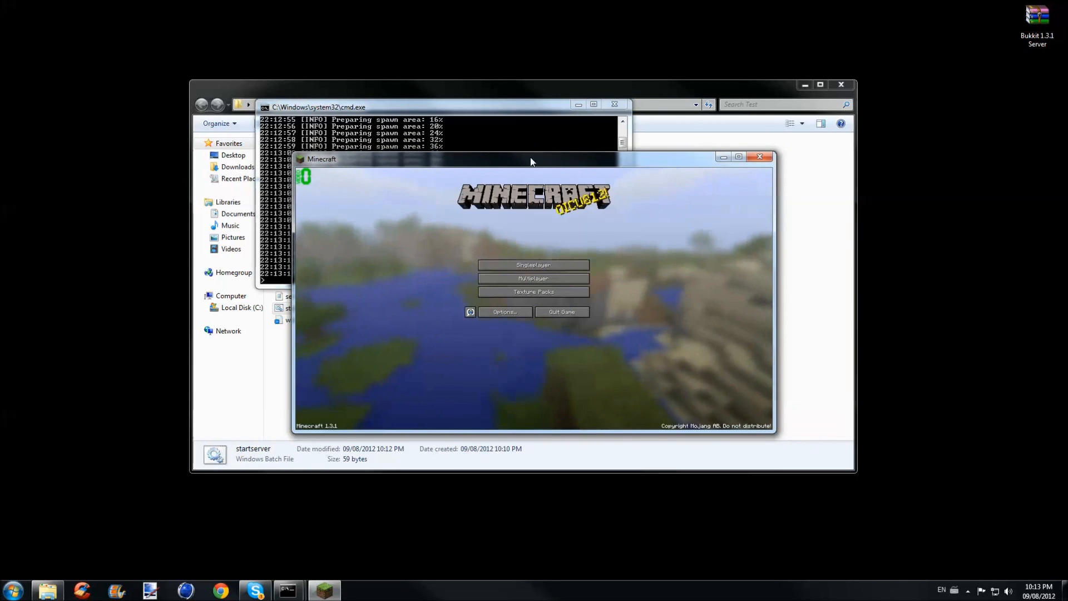
{"action": "left_click_drag", "start_coordinate": [532, 159], "coordinate": [504, 111]}
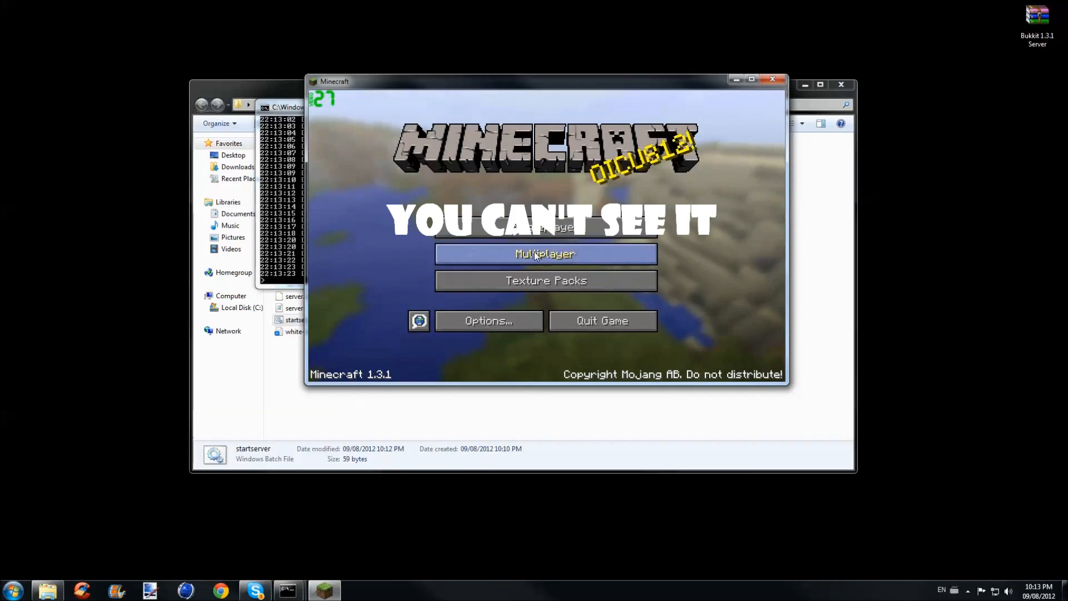
{"action": "left_click", "coordinate": [544, 254]}
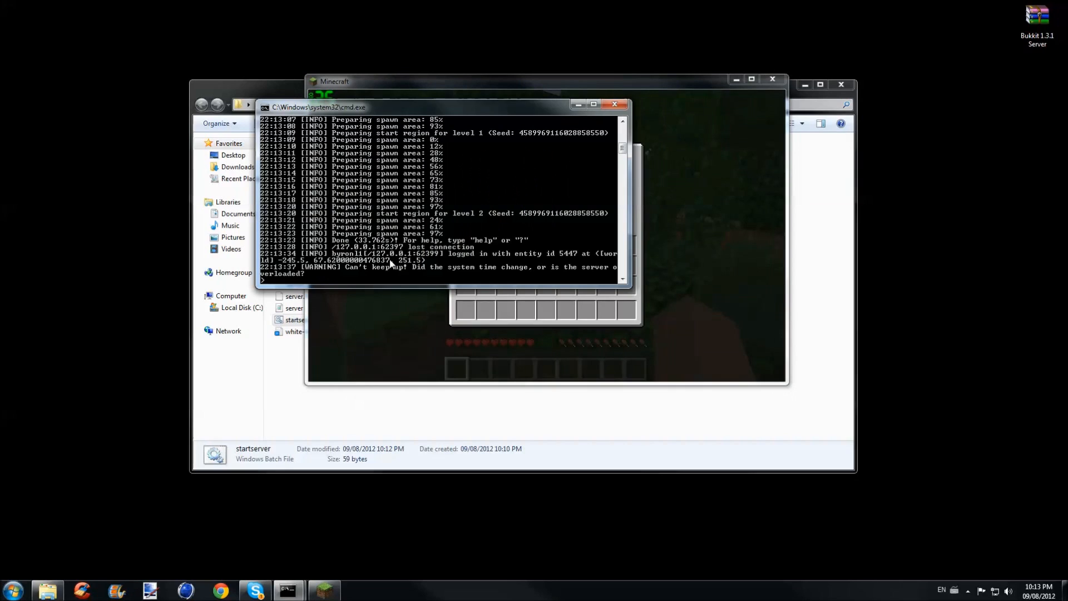
Enter 'op byronl1' in the server console to make the player an operator
{"action": "type", "text": "op byronl"}
{"action": "type", "text": "/help"}
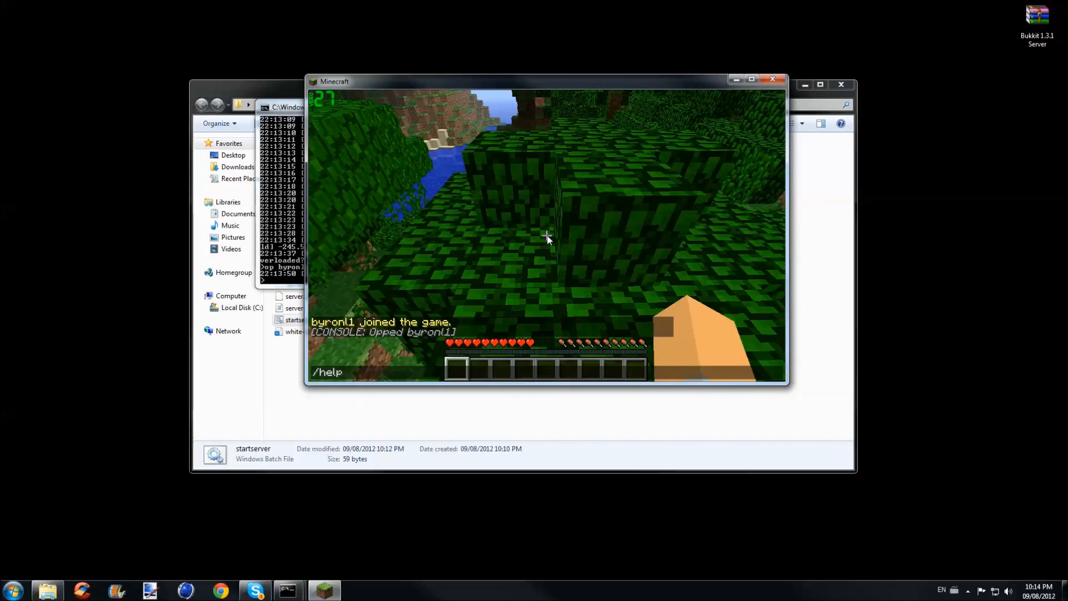
Send the help request in game chat, then explore from the jungle to the desert
{"action": "key", "text": "enter"}
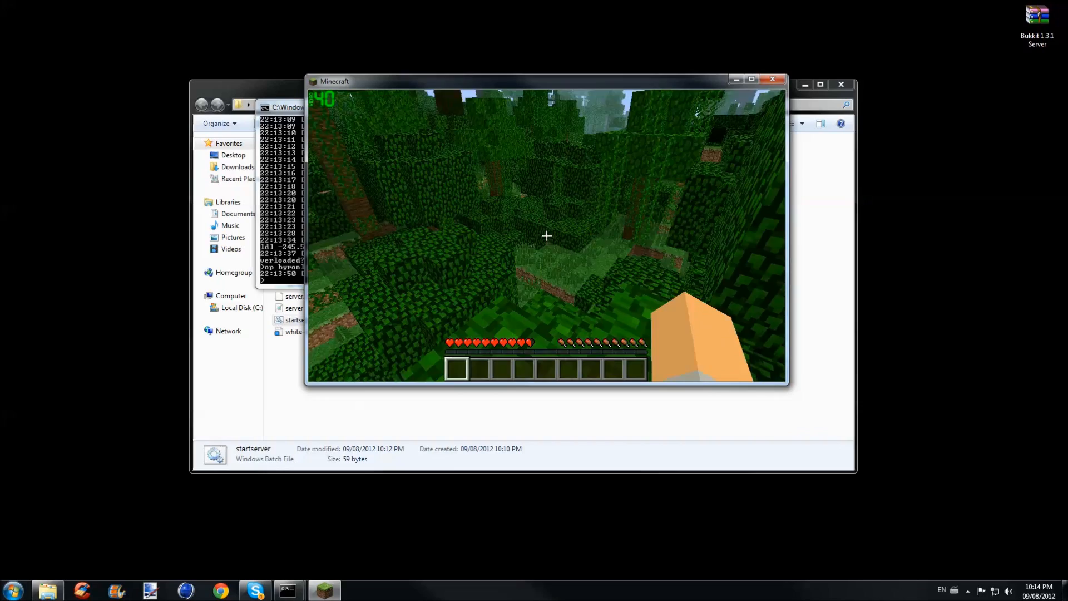
{"action": "mouse_move", "coordinate": [545, 235]}
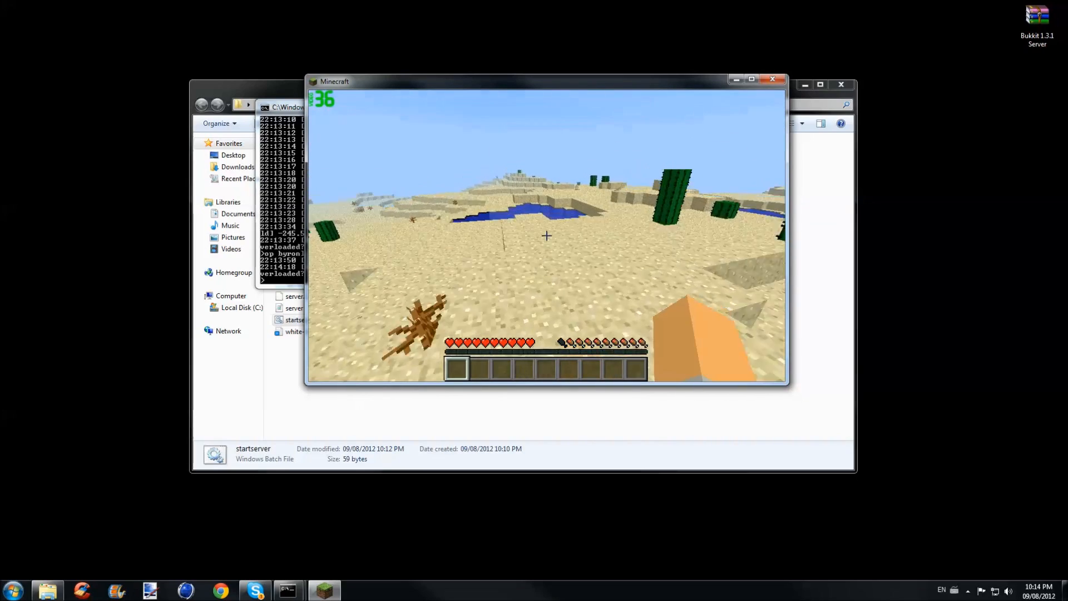
{"action": "mouse_move", "coordinate": [546, 236]}
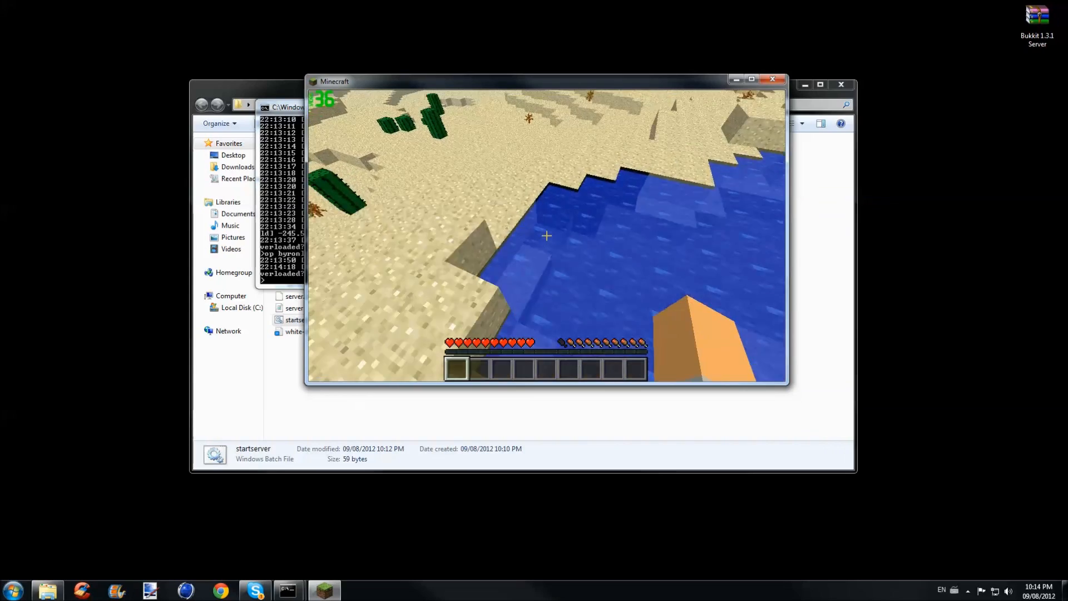